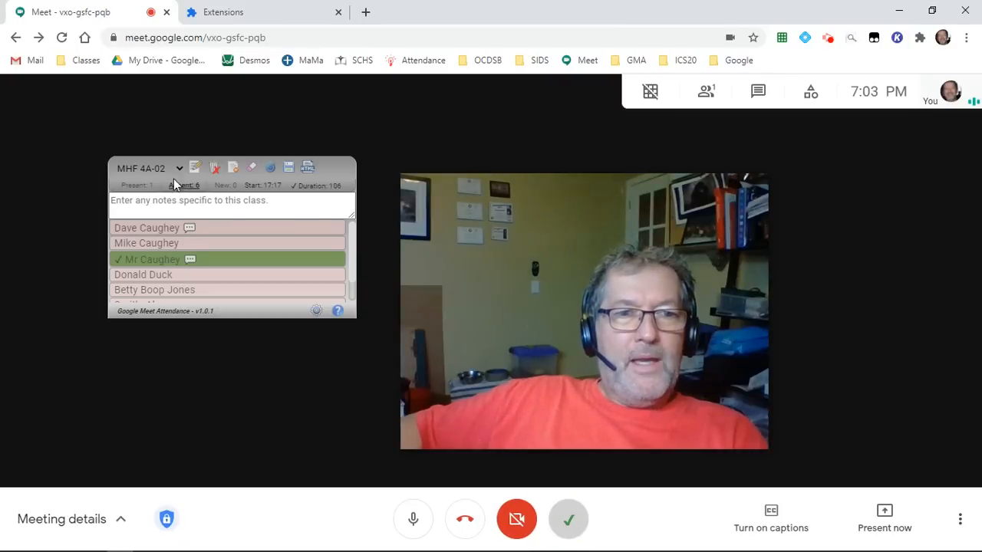
pyautogui.moveTo(167, 172)
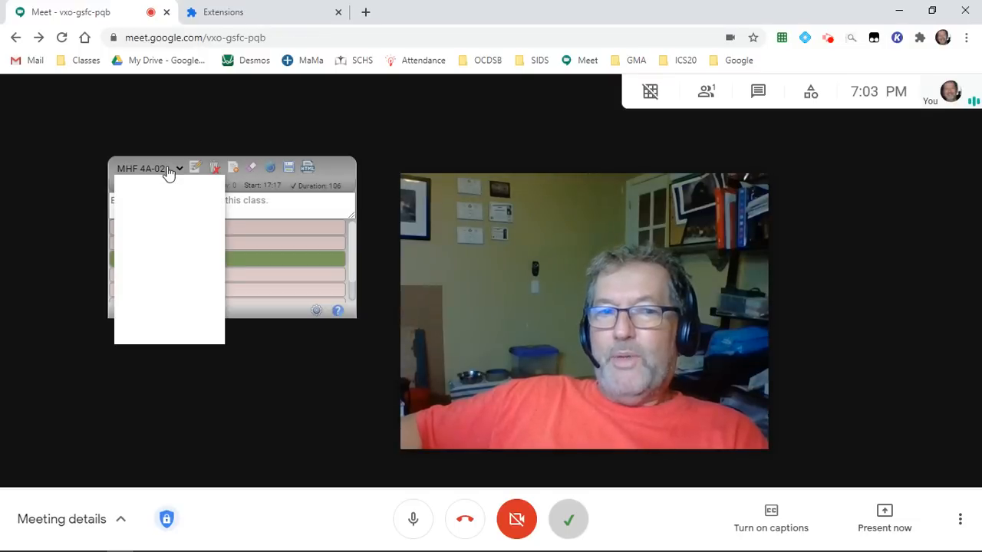
# Show the full MHF 4A-02 roster and add the note "Today's class was <i><u>fantastic</u></i>".
pyautogui.click(148, 168)
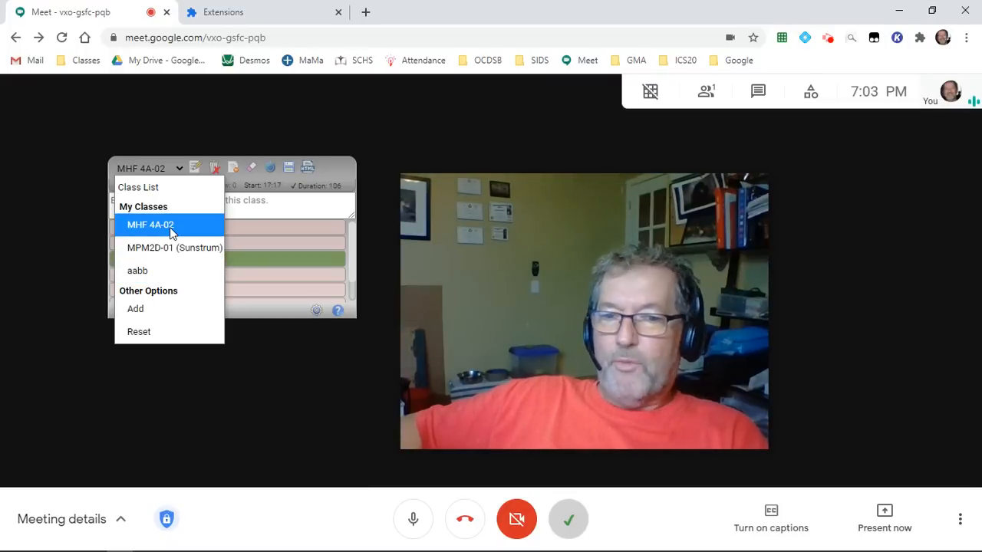
pyautogui.moveTo(183, 270)
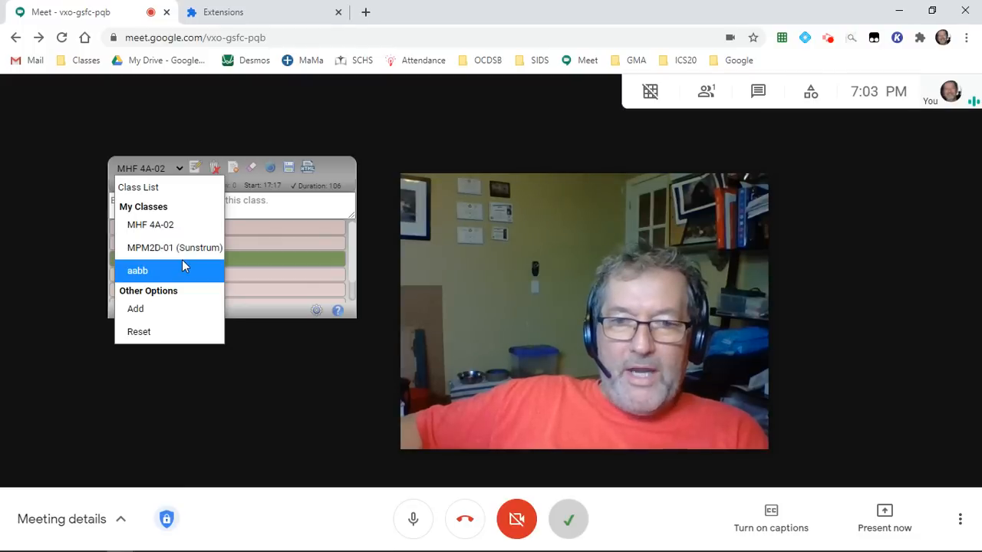
pyautogui.moveTo(136, 309)
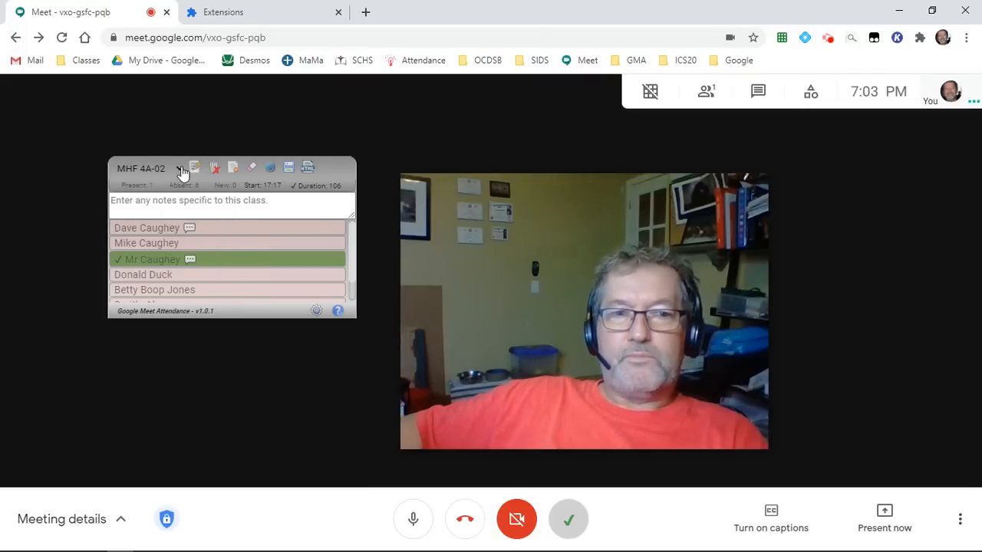
pyautogui.moveTo(195, 167)
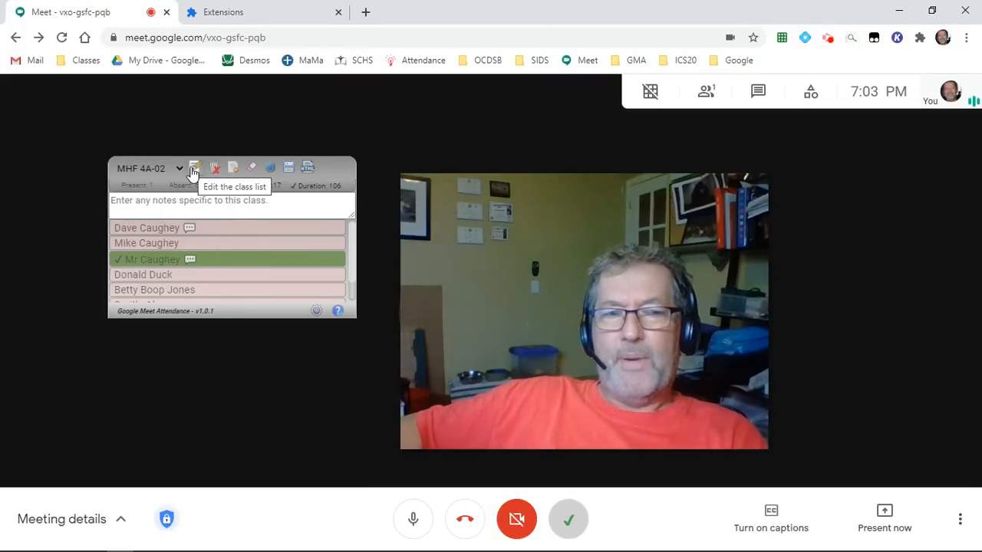
pyautogui.moveTo(215, 168)
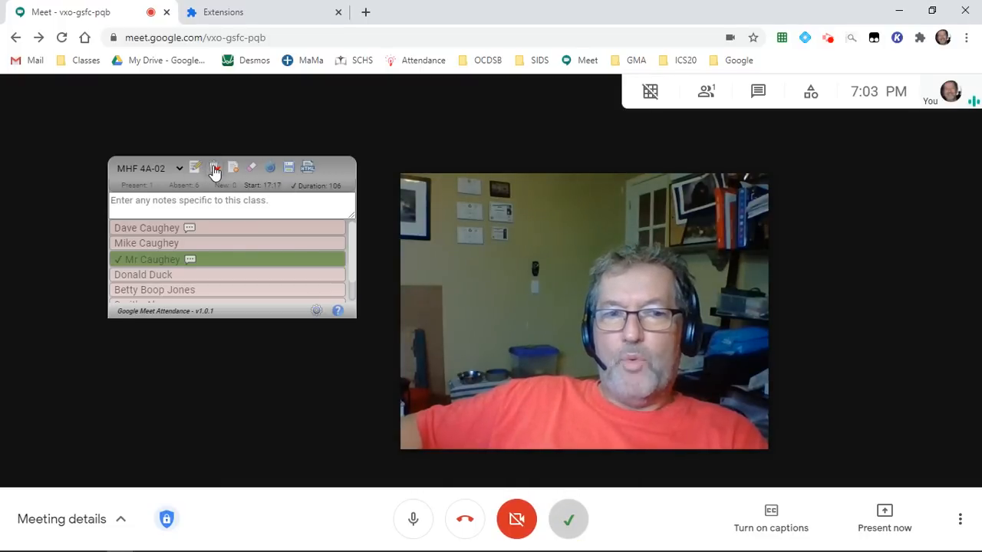
pyautogui.moveTo(233, 168)
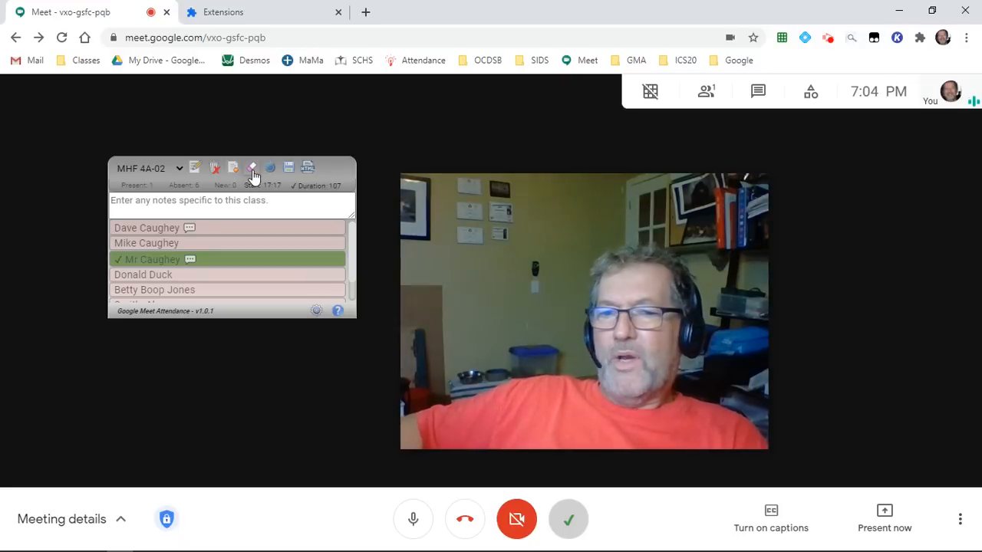
pyautogui.moveTo(253, 167)
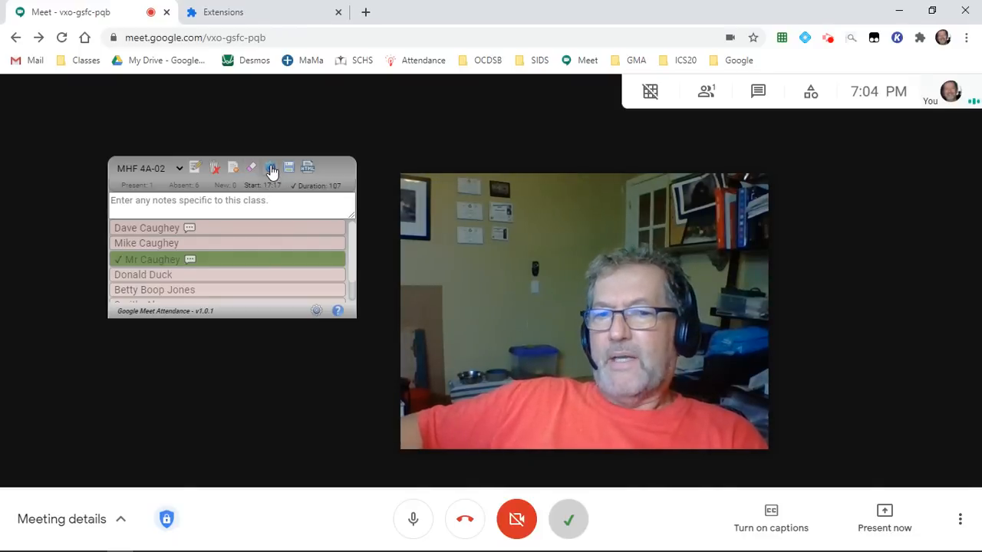
pyautogui.moveTo(271, 168)
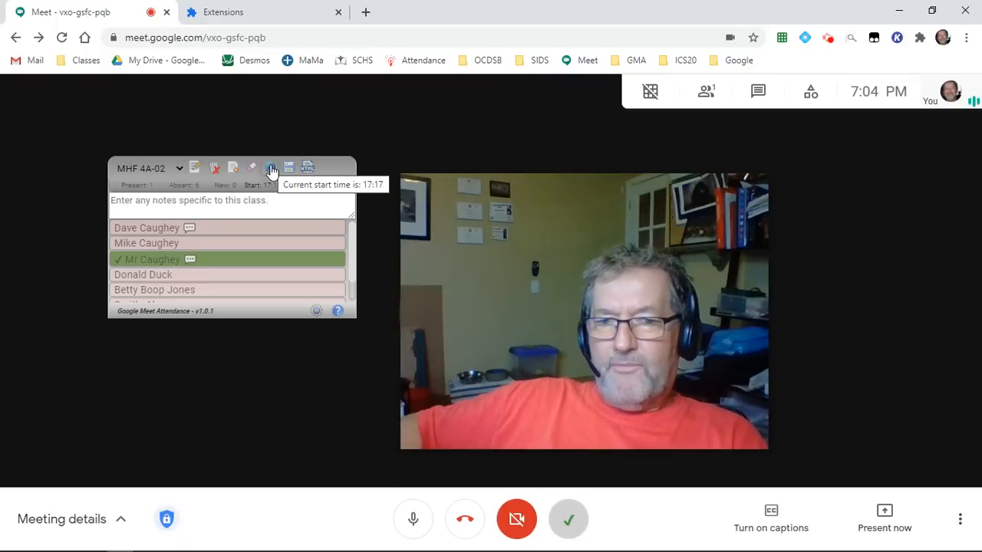
pyautogui.moveTo(288, 179)
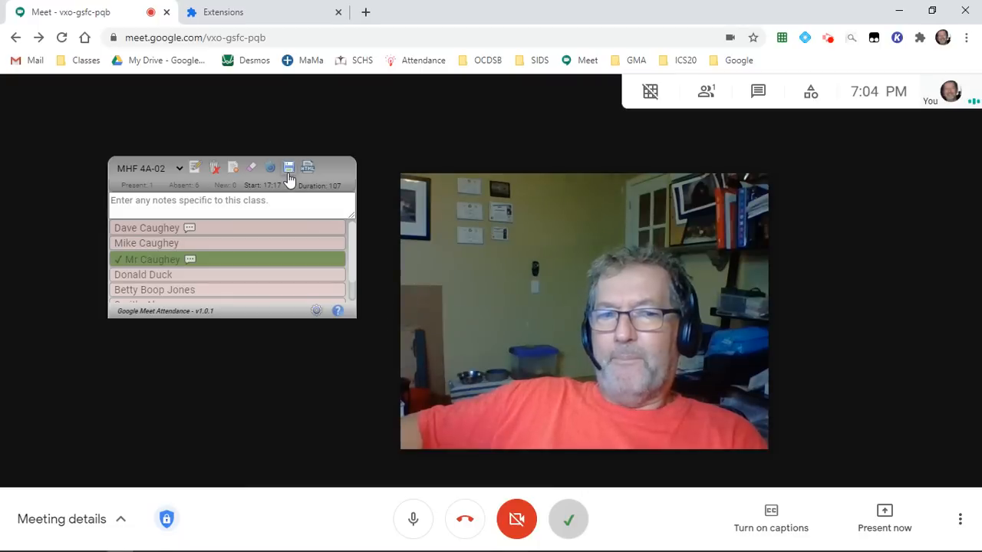
pyautogui.moveTo(288, 167)
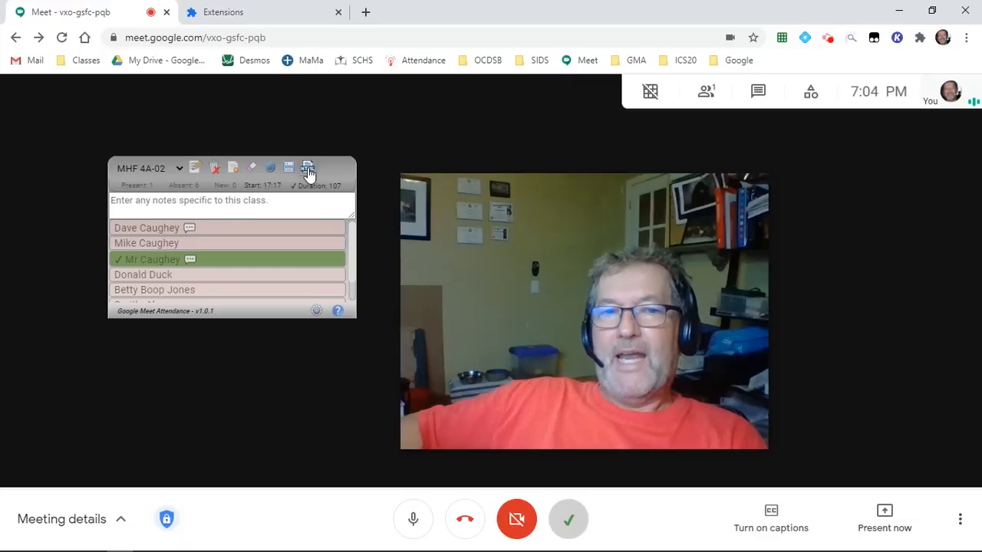
pyautogui.moveTo(308, 167)
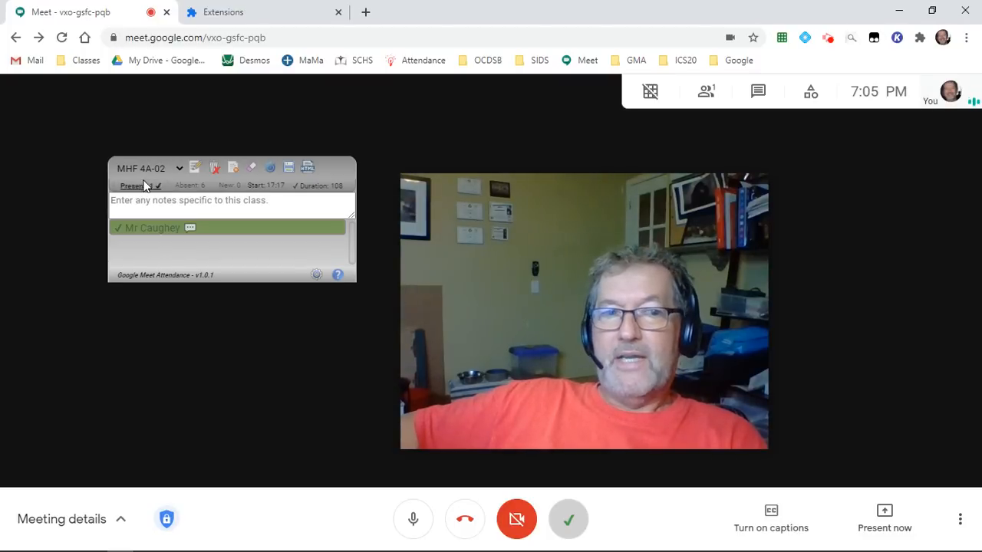
pyautogui.click(131, 186)
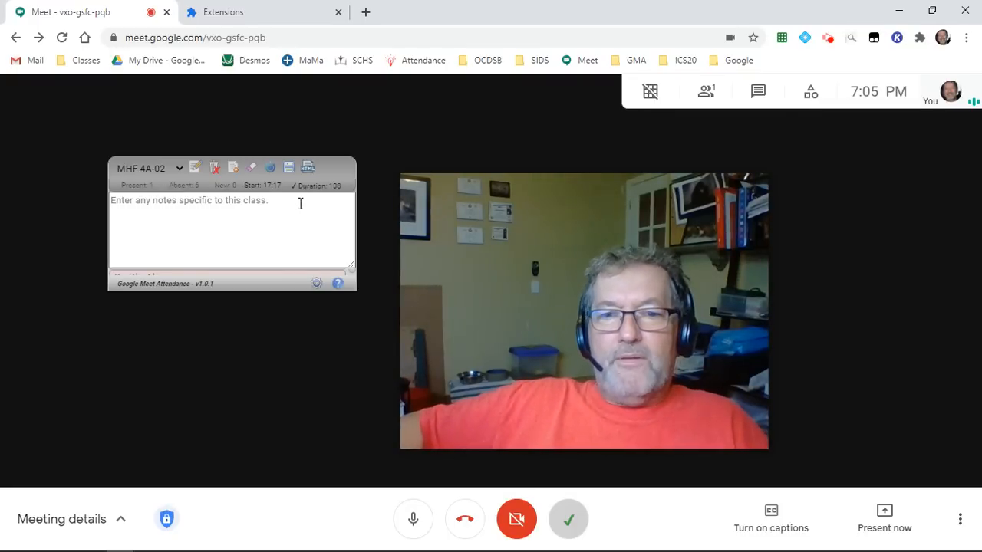
pyautogui.write("Today's class was <i><u>fantastic</u></i>")
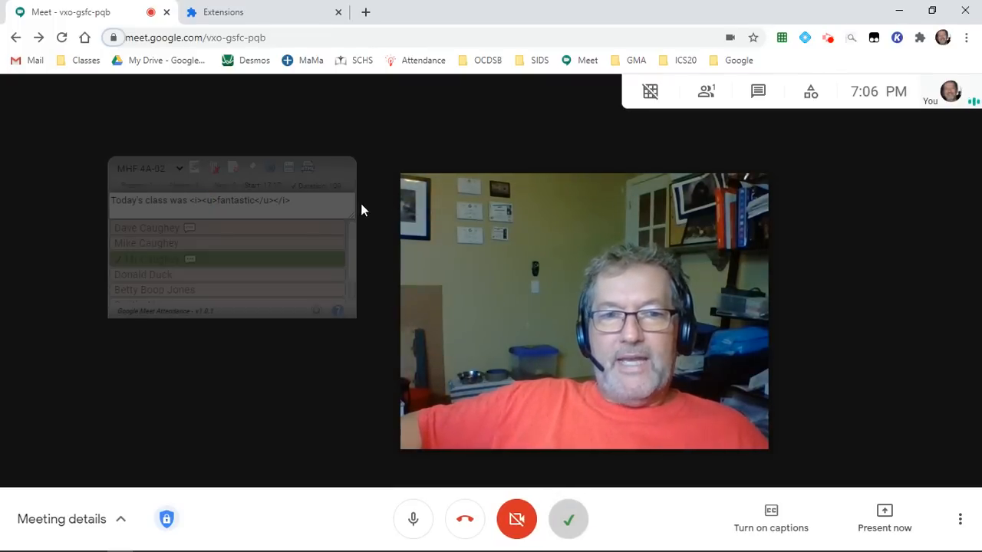
pyautogui.click(228, 258)
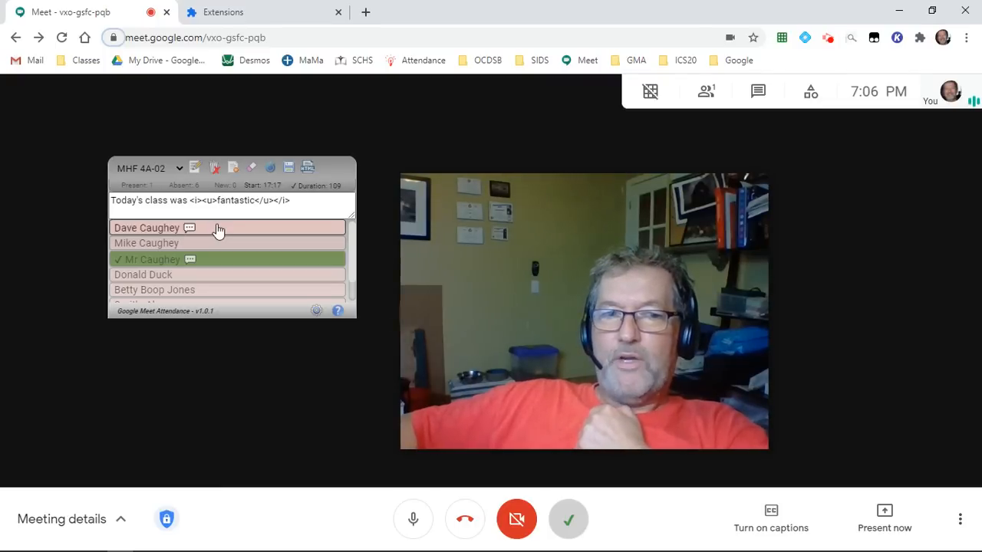
pyautogui.click(147, 227)
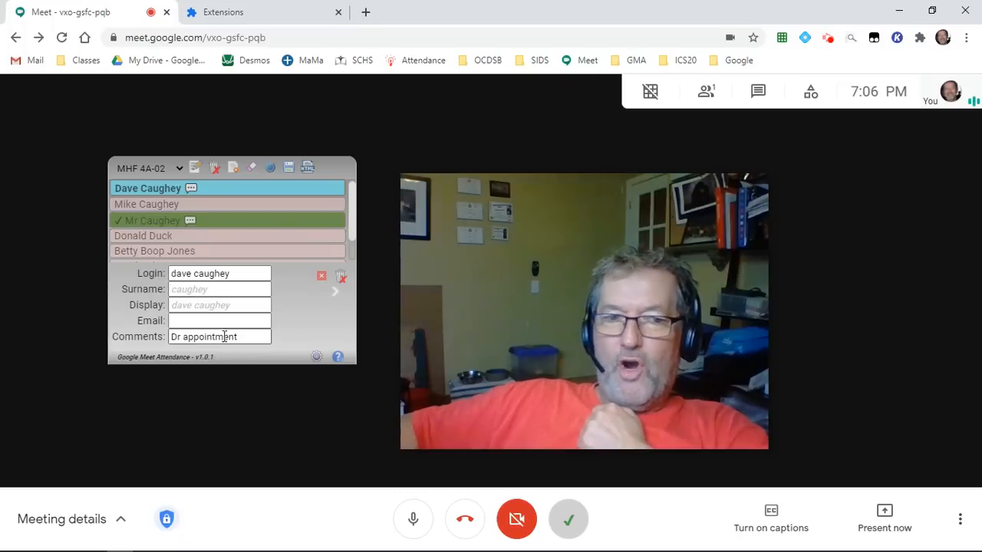
pyautogui.doubleClick(203, 336)
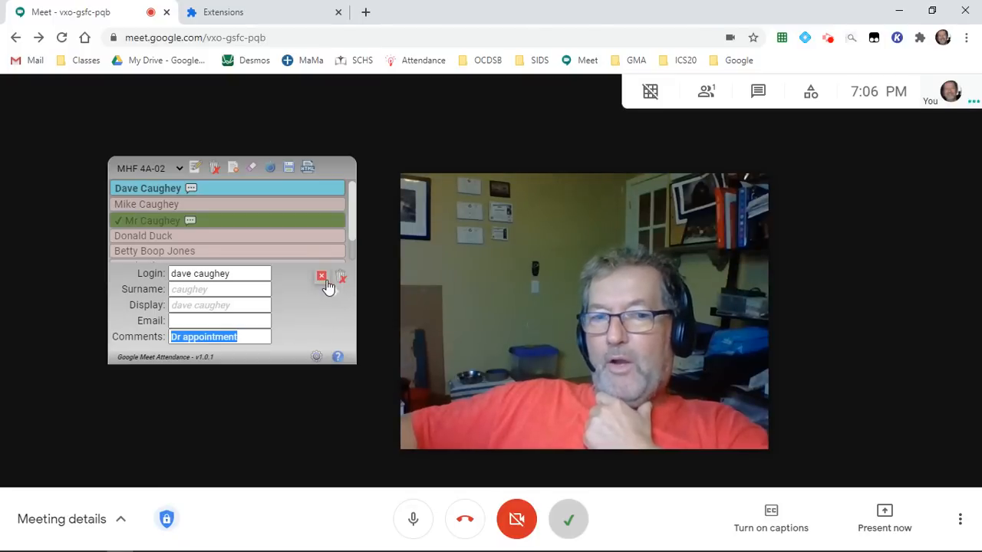
pyautogui.moveTo(322, 276)
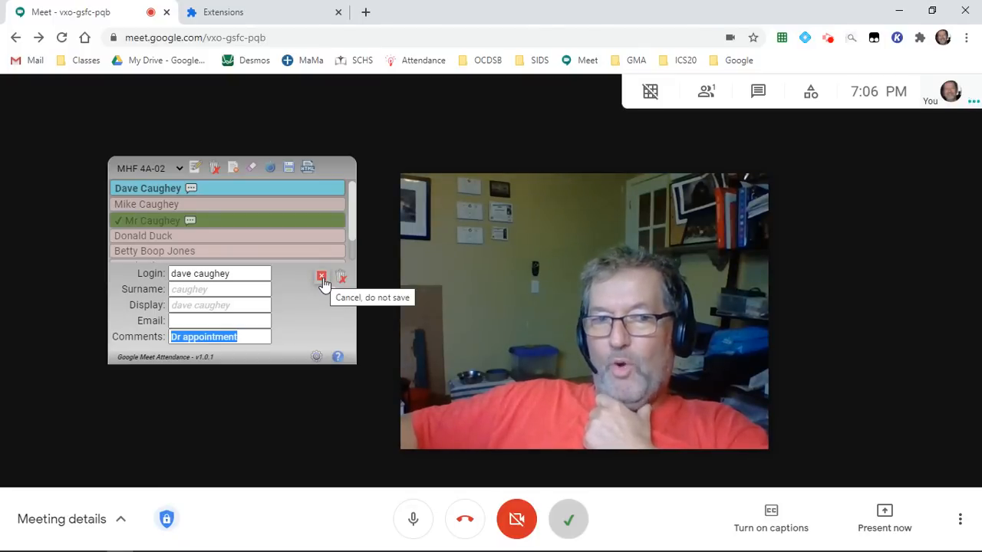
pyautogui.click(322, 277)
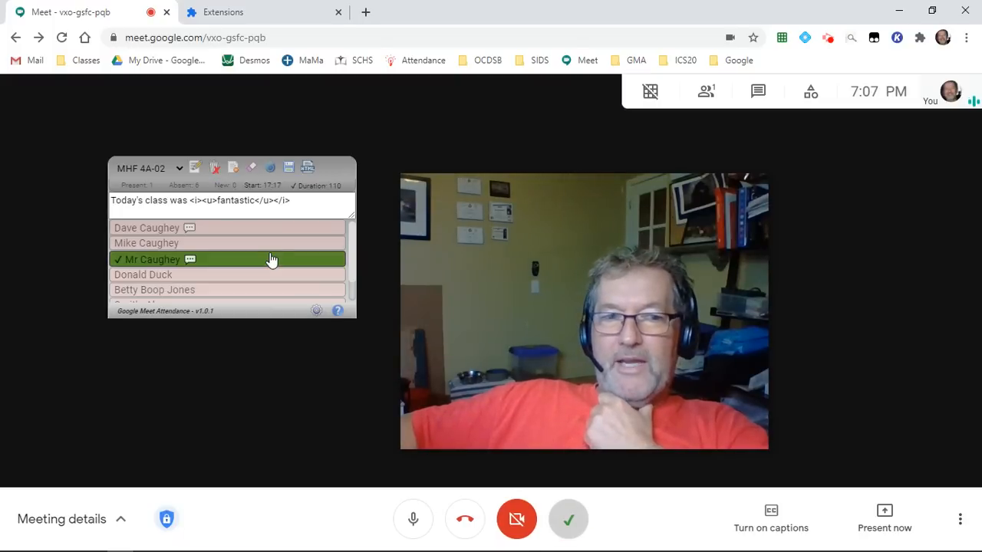
pyautogui.click(153, 259)
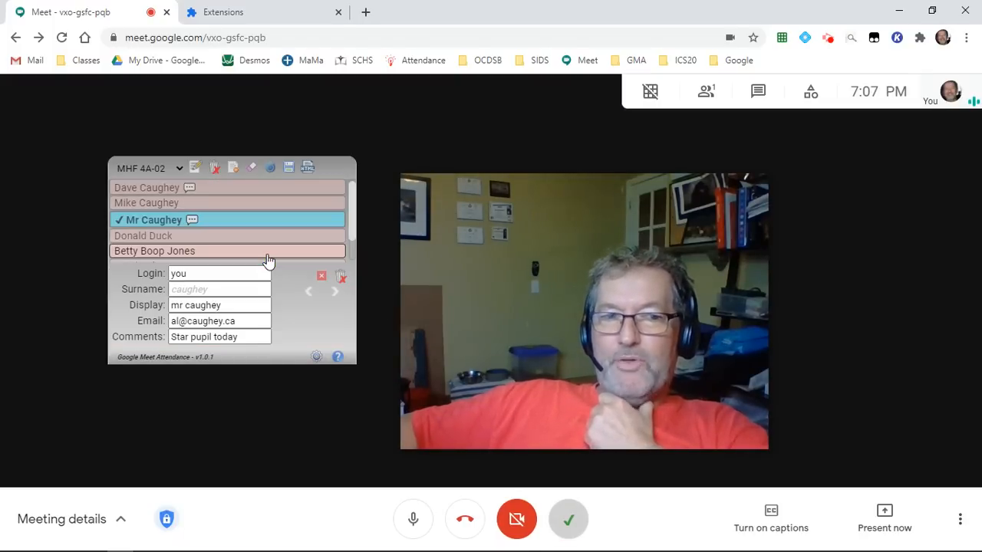
pyautogui.click(219, 274)
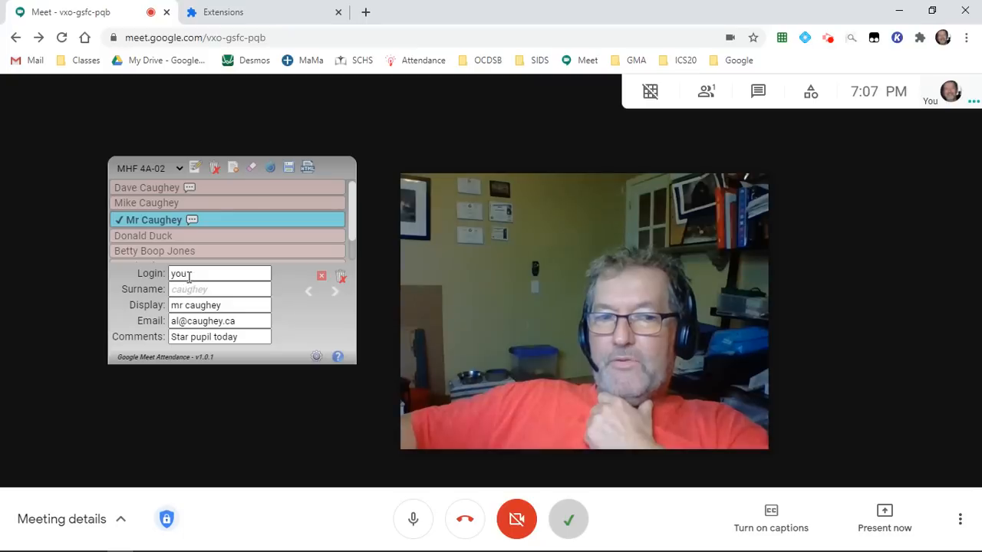
pyautogui.click(218, 305)
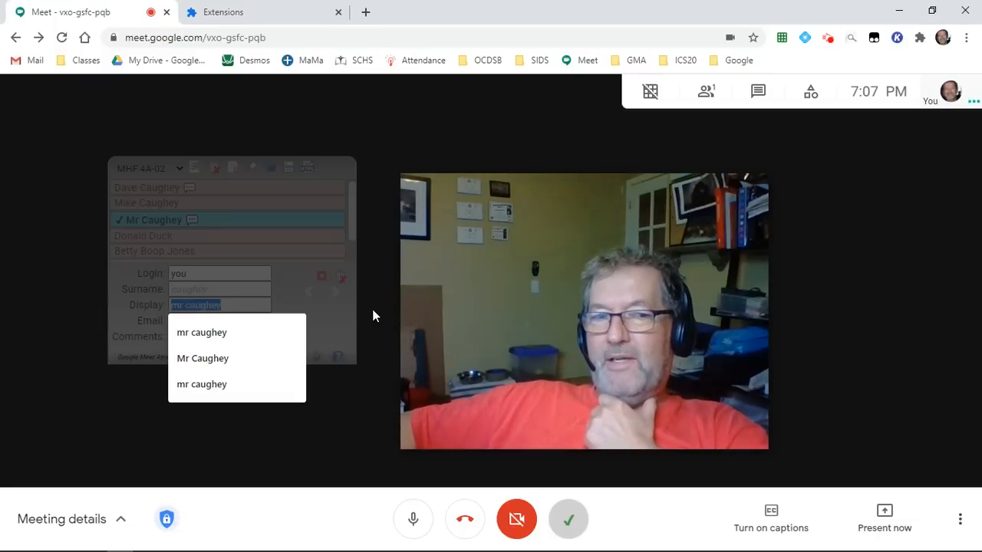
pyautogui.click(201, 332)
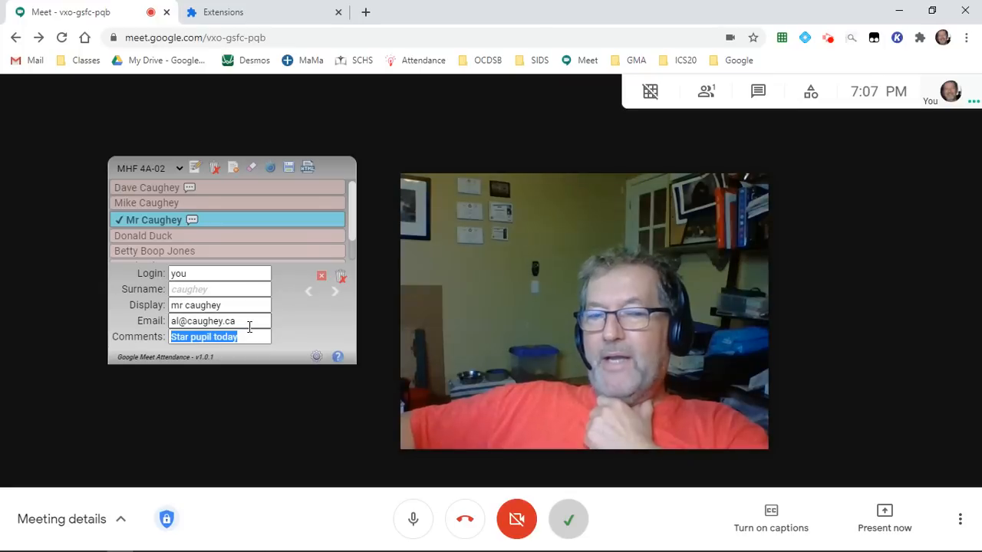
pyautogui.moveTo(299, 330)
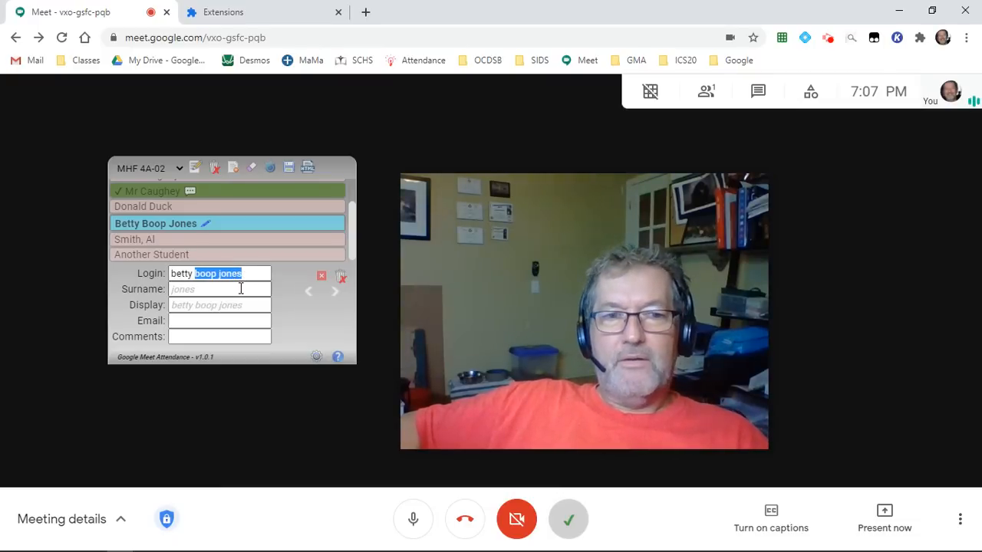
# Extend Betty Boop Jones's login with 'boop jones', then open Smith, Al from the roster.
pyautogui.write('boop jones')
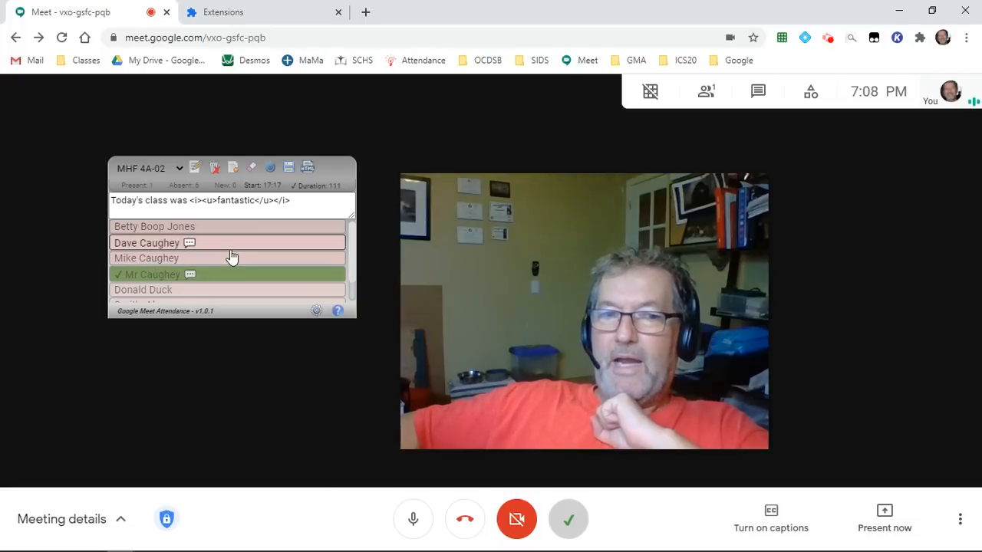
pyautogui.scroll(-3)
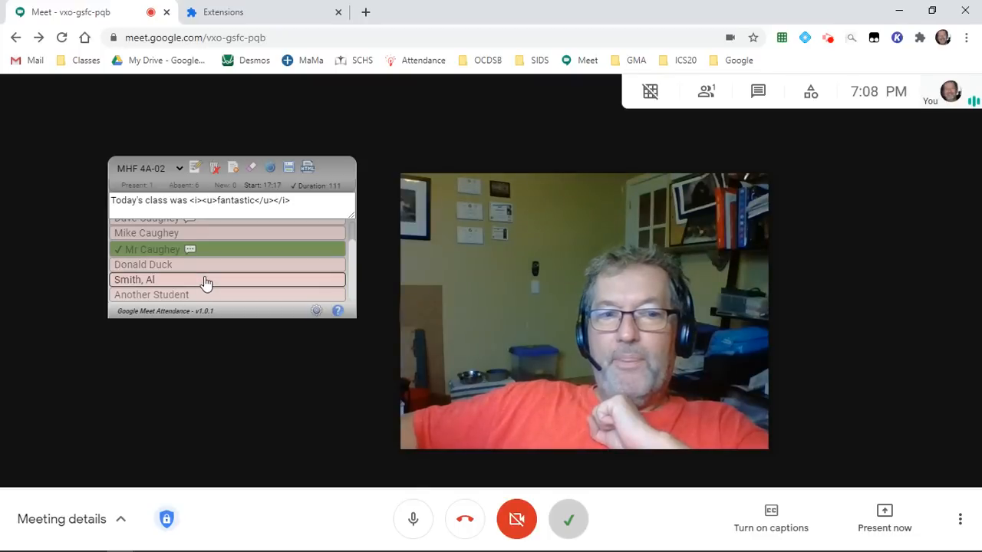
pyautogui.click(134, 279)
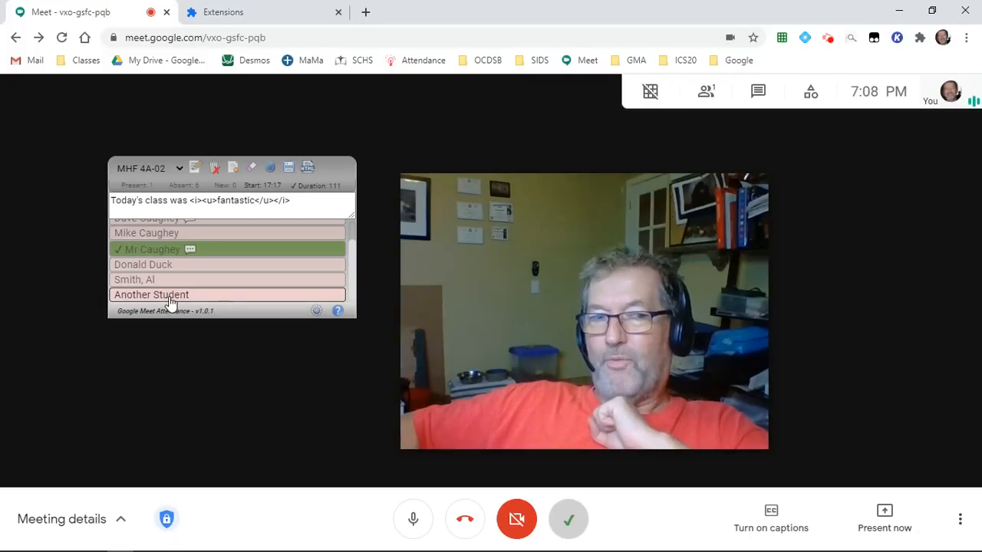
pyautogui.moveTo(238, 307)
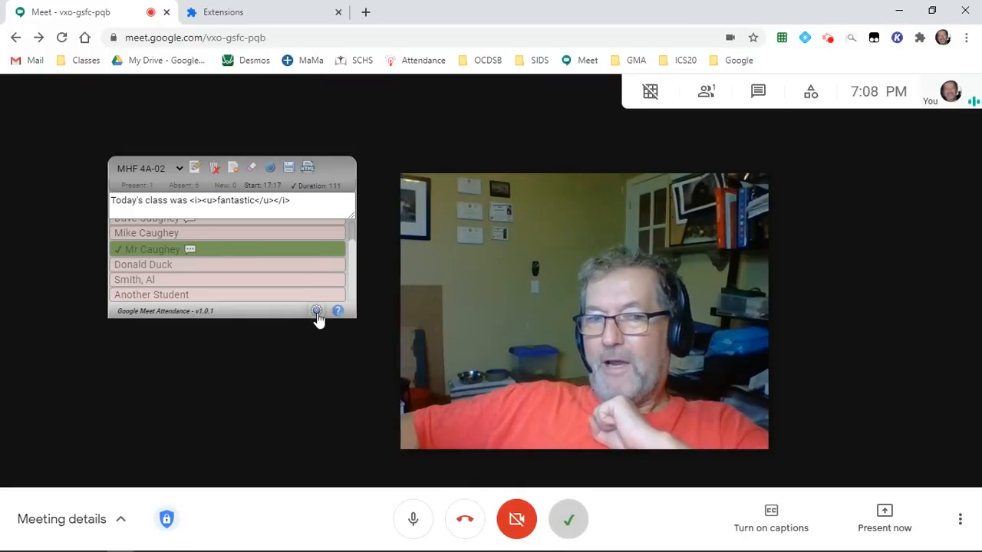
# In the extension settings, set 'Sort names by' to first and close Settings.
pyautogui.click(316, 310)
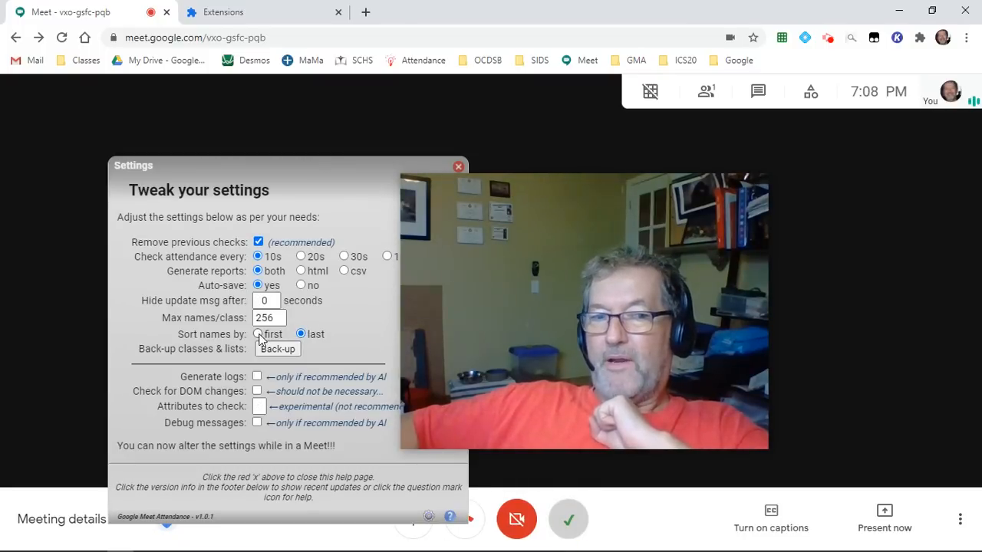
pyautogui.click(260, 333)
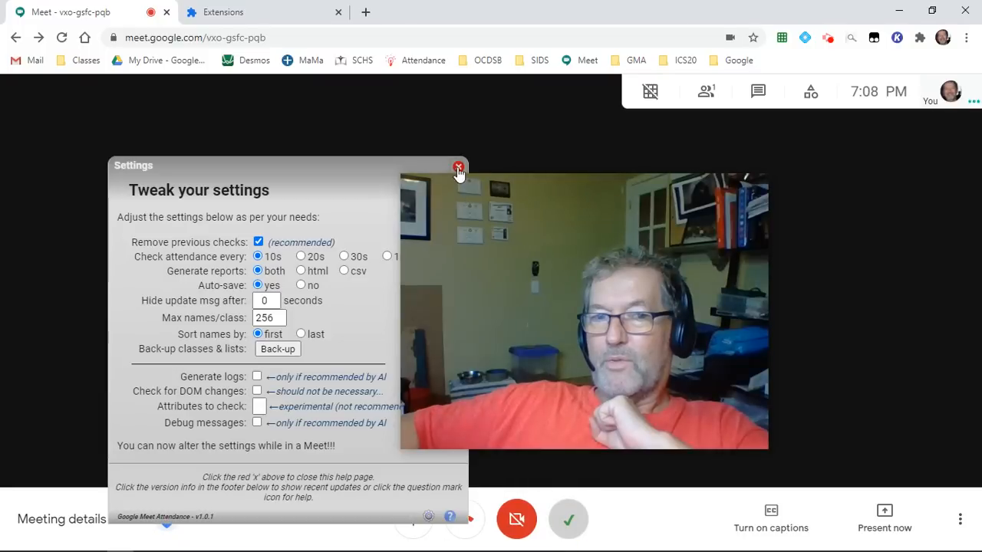
pyautogui.click(459, 167)
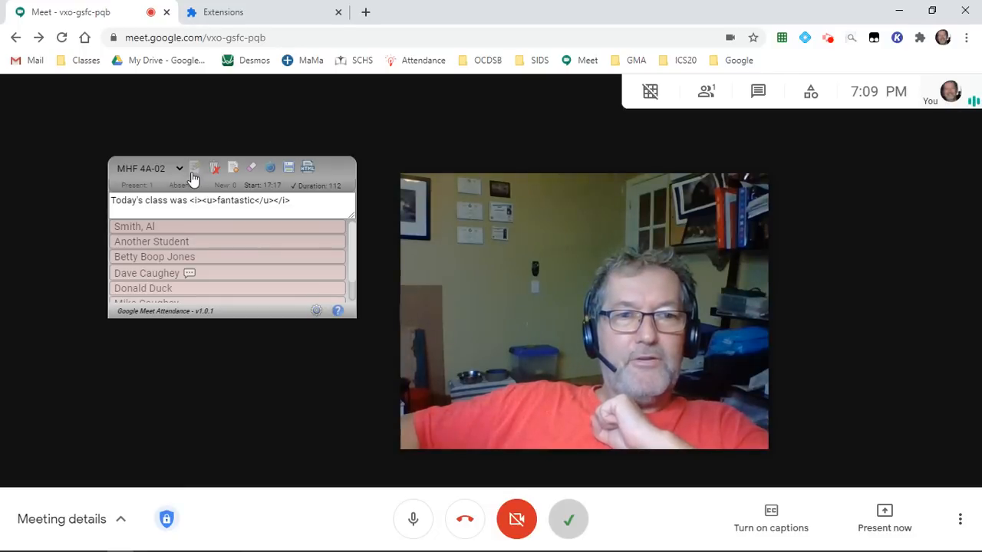
# Open the MHF 4A-02 list as editable text and type the new name ('Micoi').
pyautogui.click(196, 167)
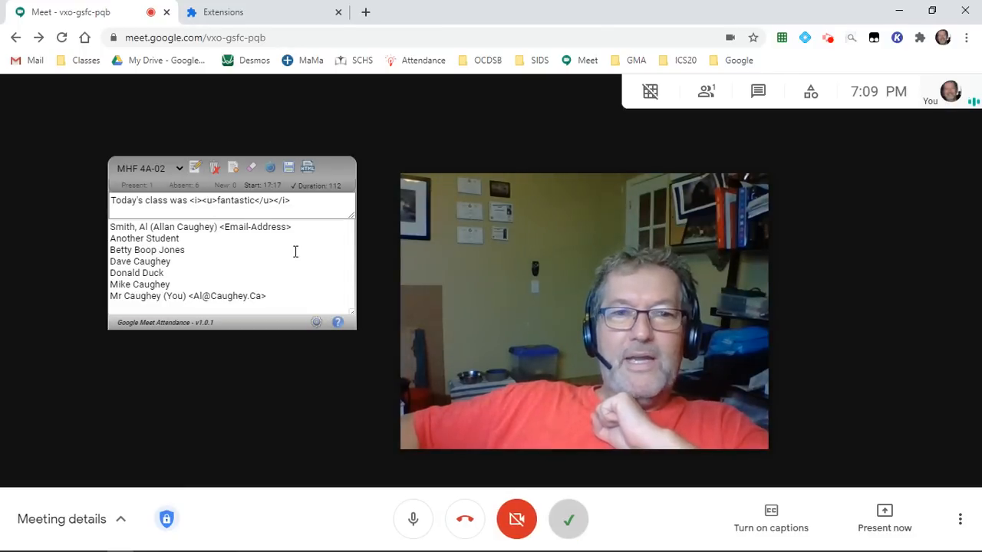
pyautogui.moveTo(296, 253)
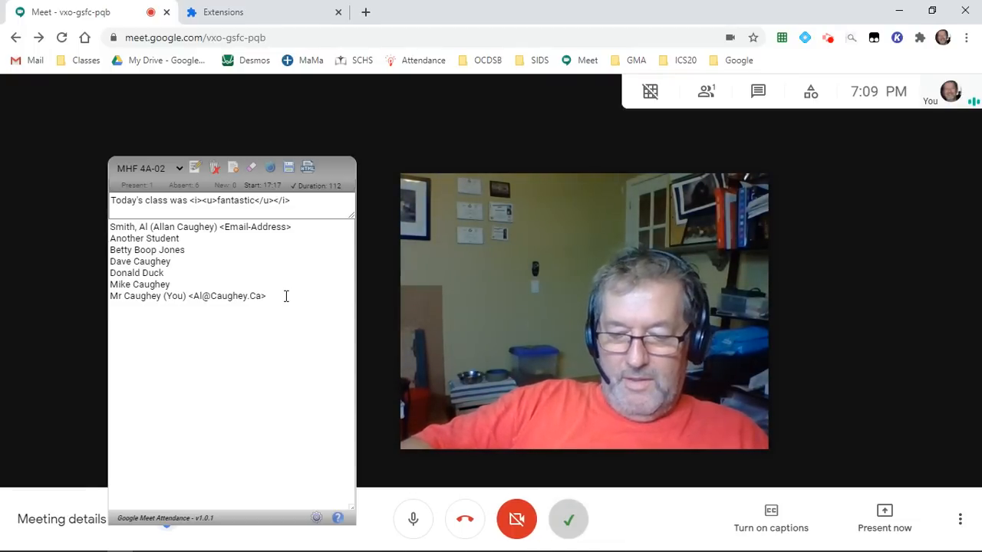
pyautogui.write('Micoi')
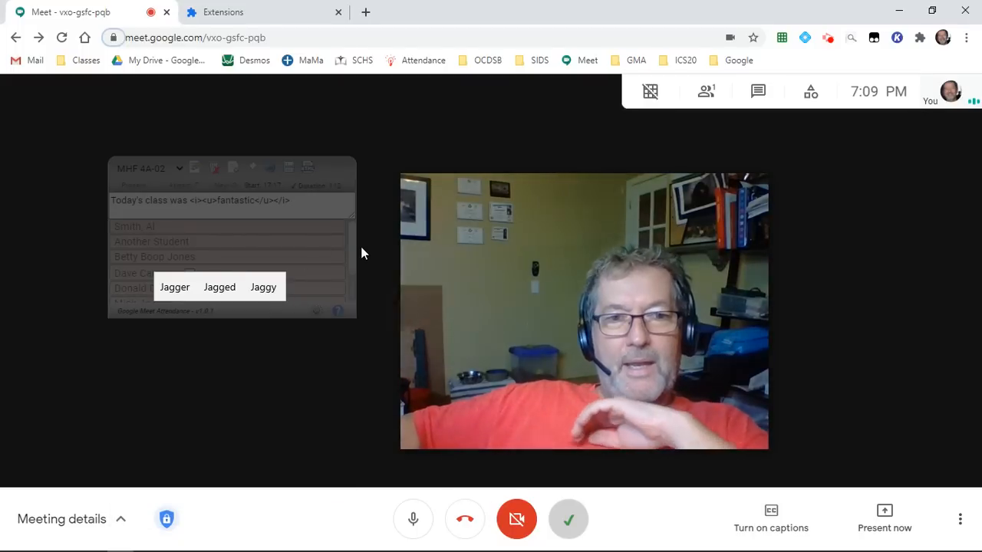
pyautogui.moveTo(344, 243)
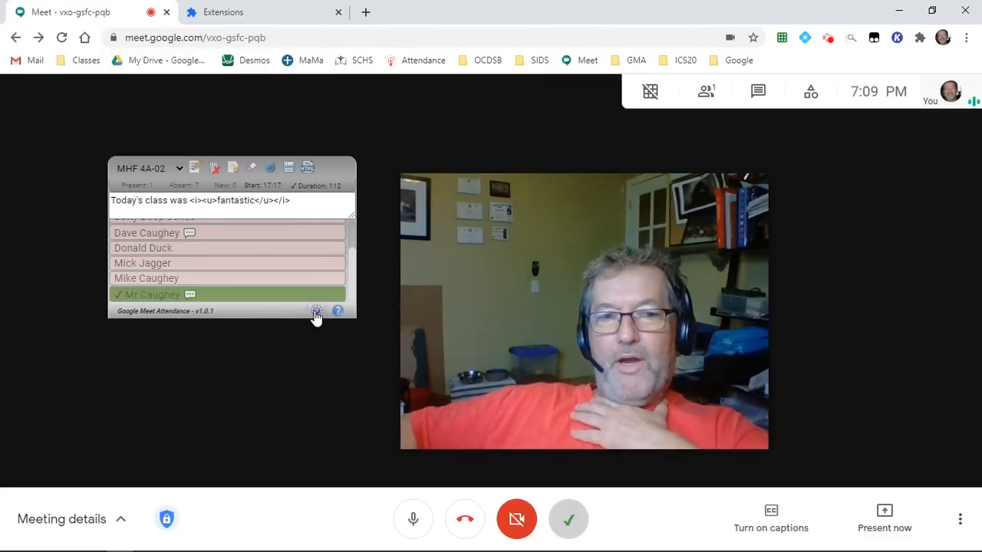
# Check the Mick Jagger entry in the roster showing one present, eight absent.
pyautogui.click(316, 311)
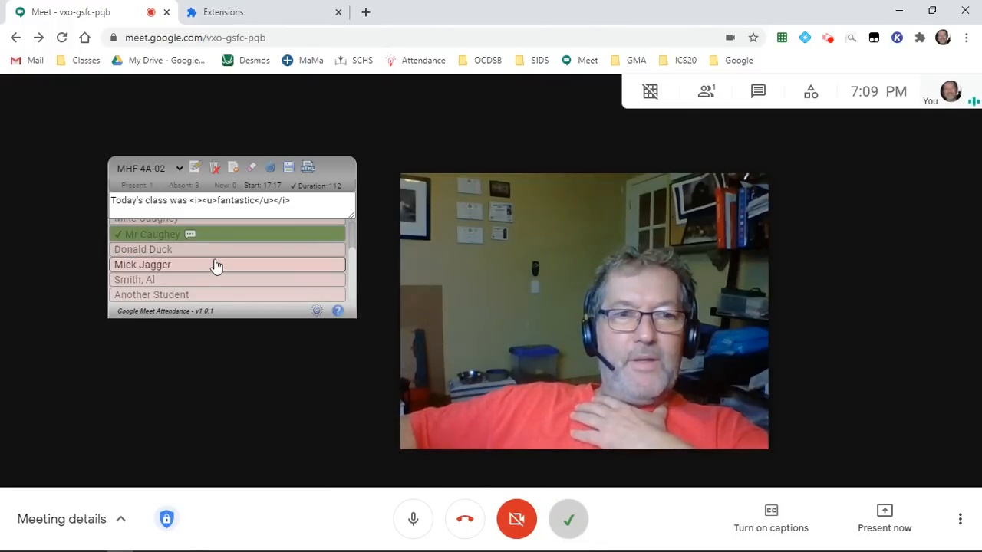
pyautogui.click(214, 167)
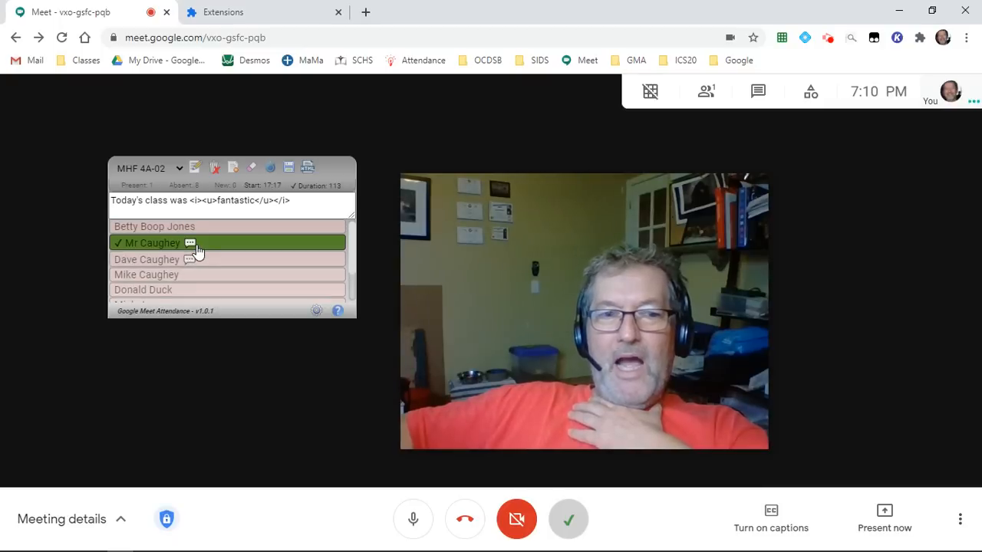
# Open Another Student's details, delete the entry, and confirm the deletion.
pyautogui.scroll(-3)
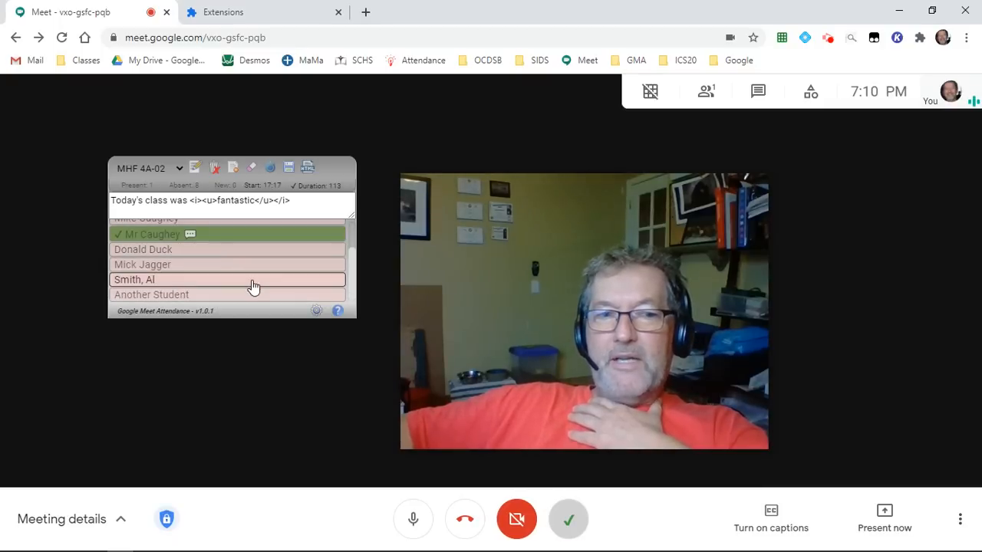
pyautogui.click(151, 294)
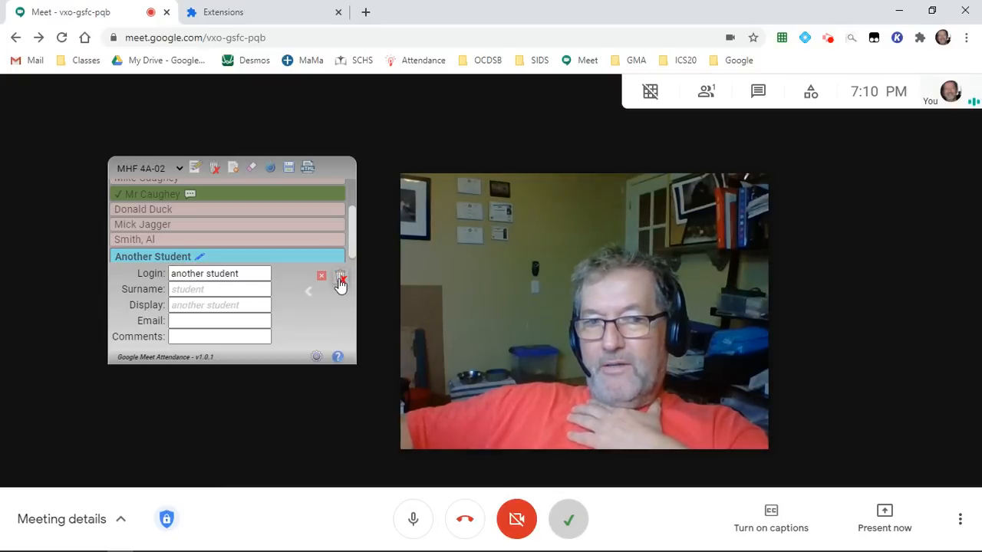
pyautogui.click(341, 277)
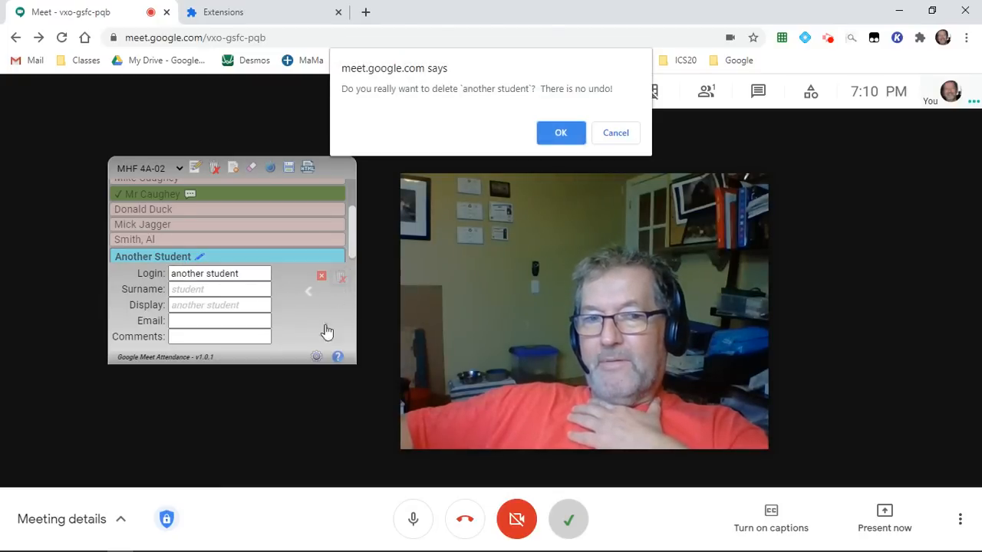
pyautogui.click(560, 132)
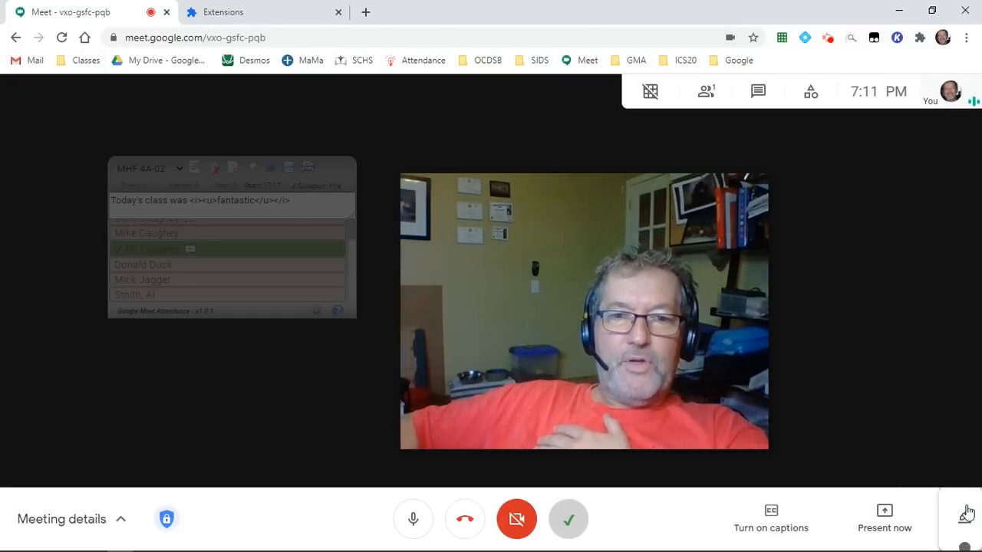
# In Change layout, select Tiled and drag the maximum tiles slider up to 49.
pyautogui.click(959, 519)
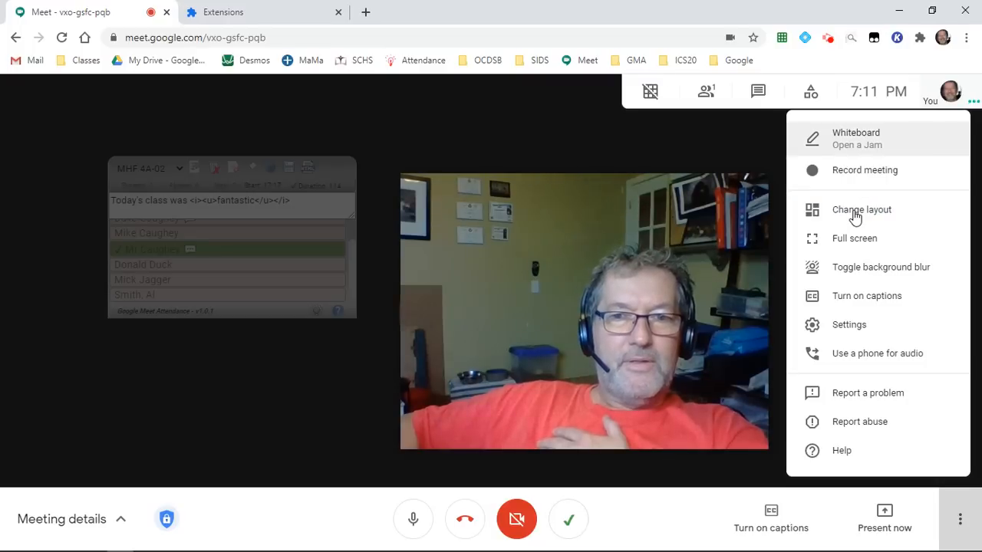
pyautogui.click(861, 209)
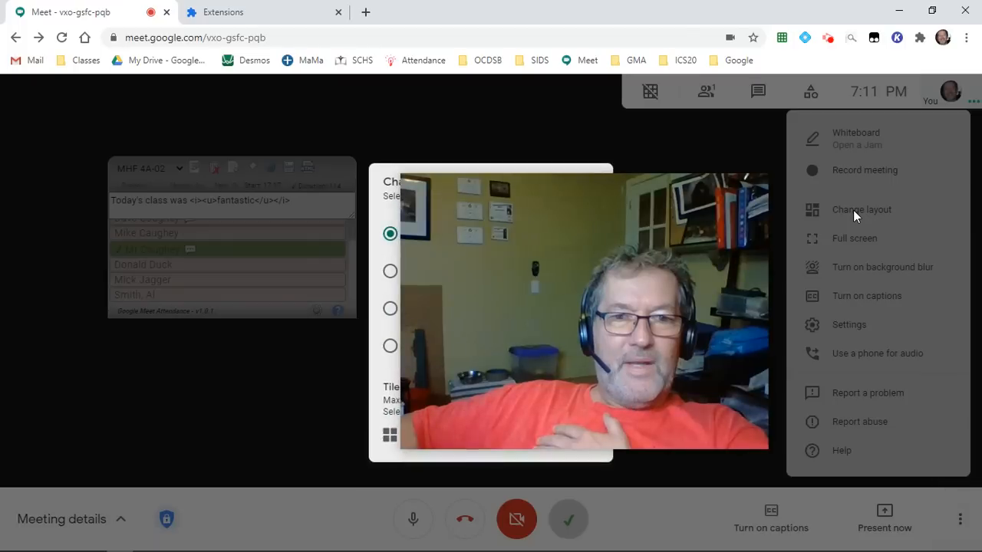
pyautogui.click(861, 209)
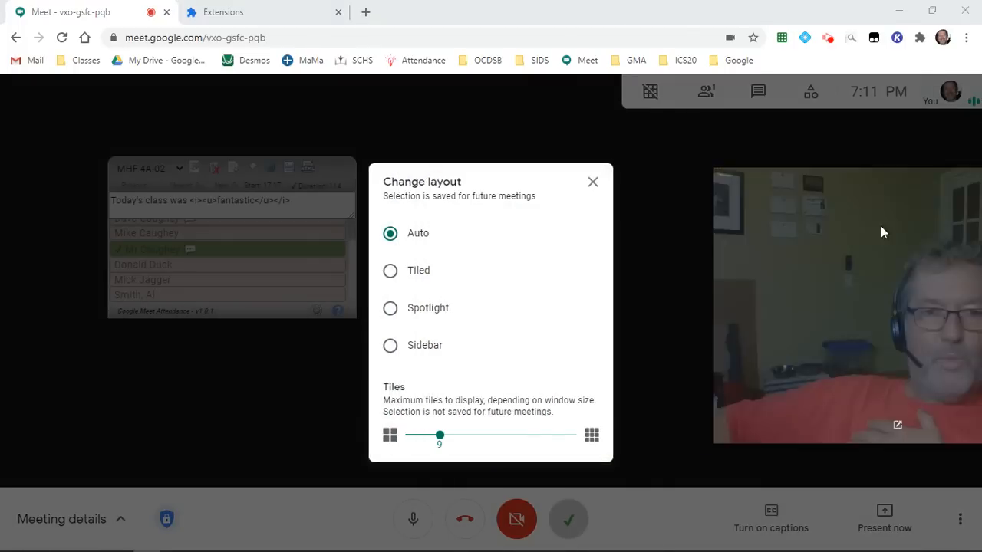
pyautogui.moveTo(470, 302)
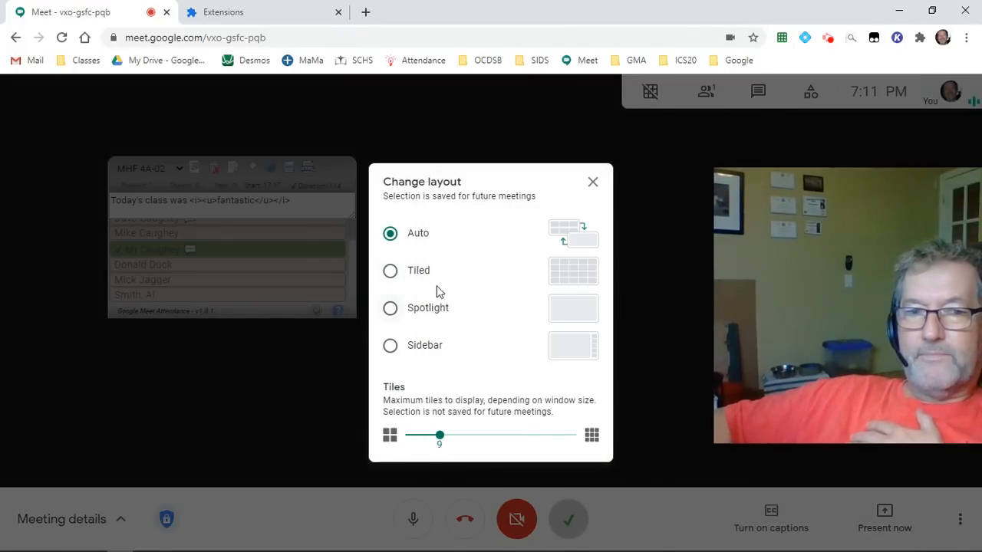
pyautogui.click(389, 270)
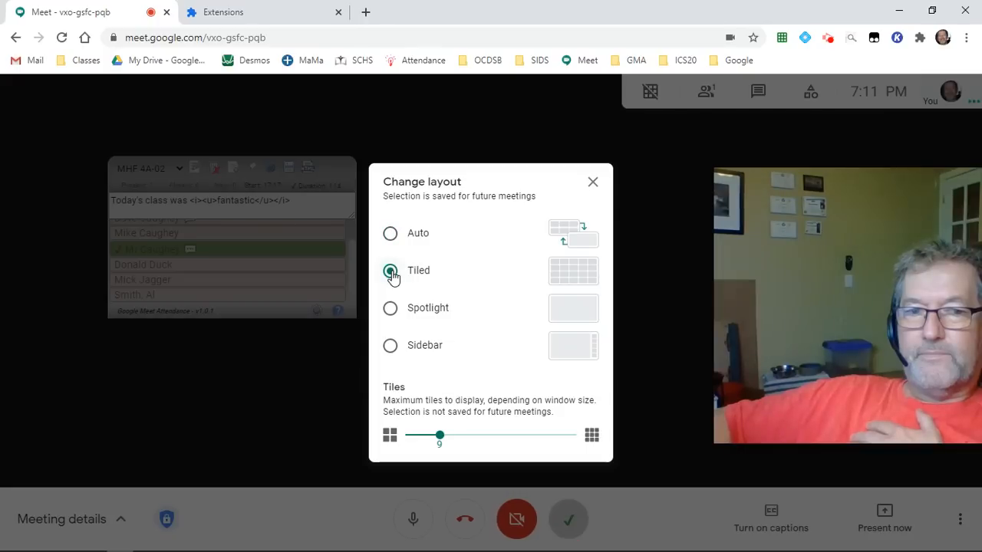
pyautogui.moveTo(439, 435); pyautogui.dragTo(473, 434)
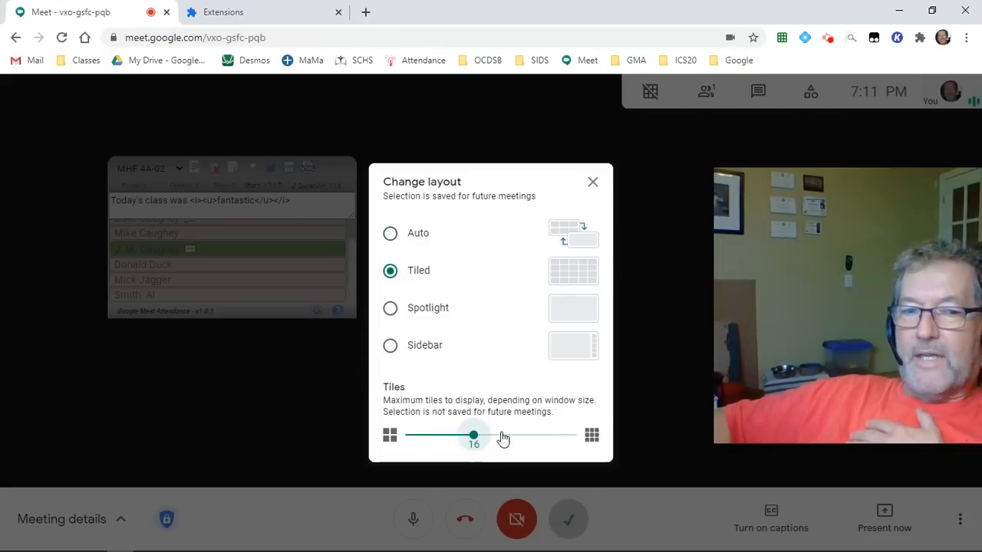
pyautogui.moveTo(473, 436); pyautogui.dragTo(541, 435)
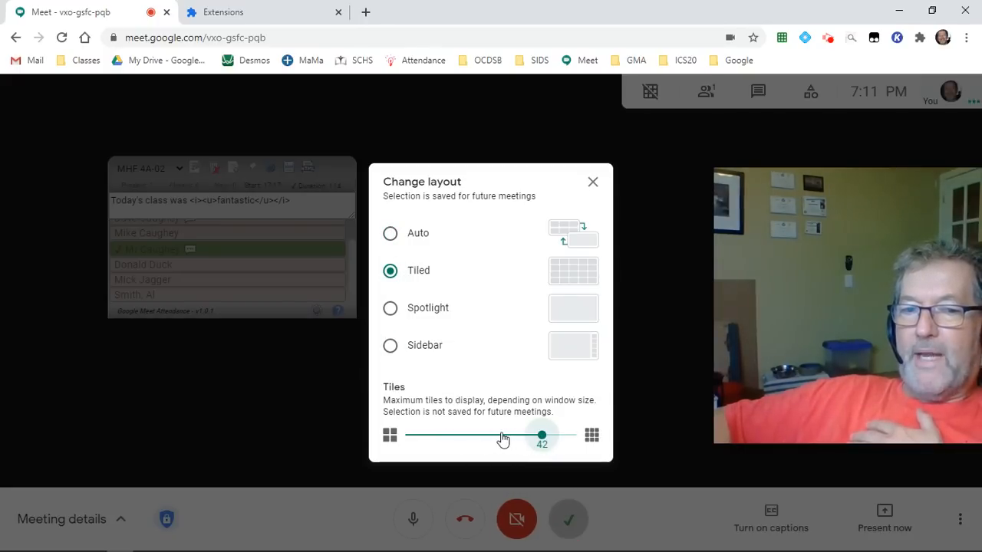
pyautogui.moveTo(542, 435); pyautogui.dragTo(506, 435)
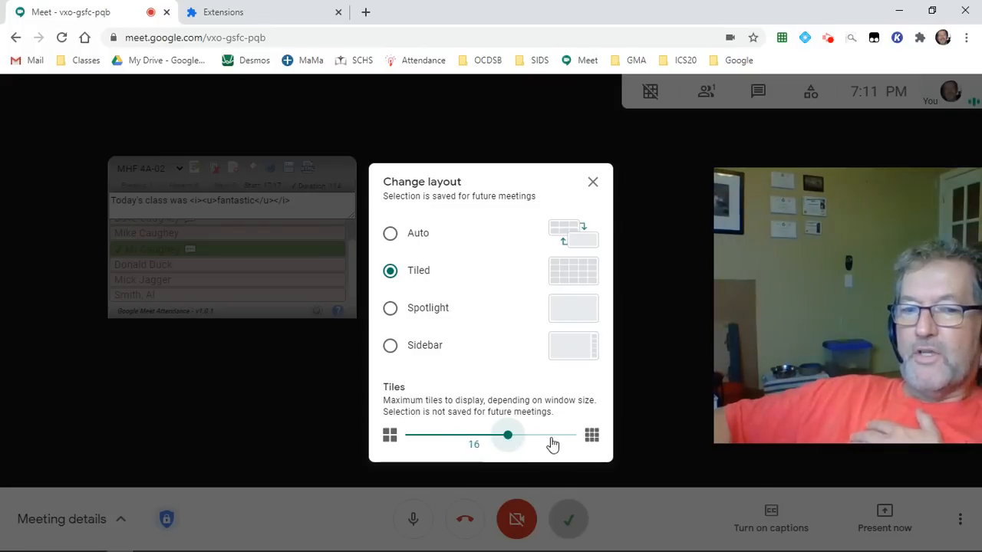
pyautogui.moveTo(507, 435); pyautogui.dragTo(576, 435)
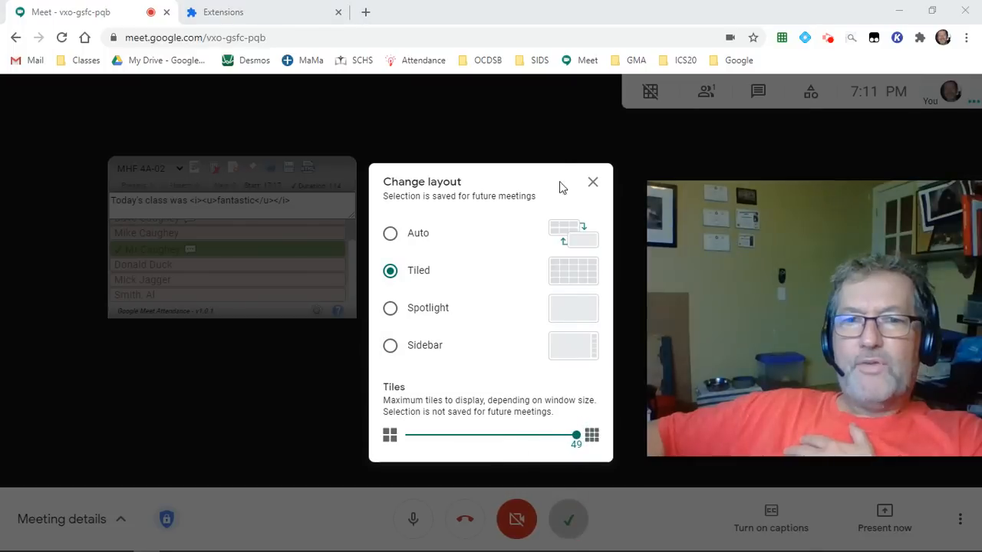
pyautogui.moveTo(621, 169)
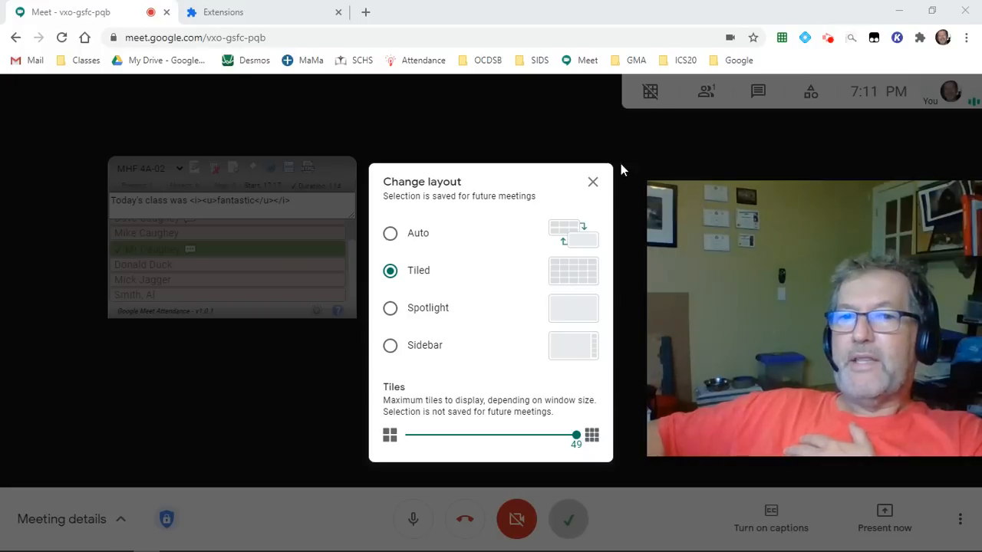
pyautogui.moveTo(641, 103)
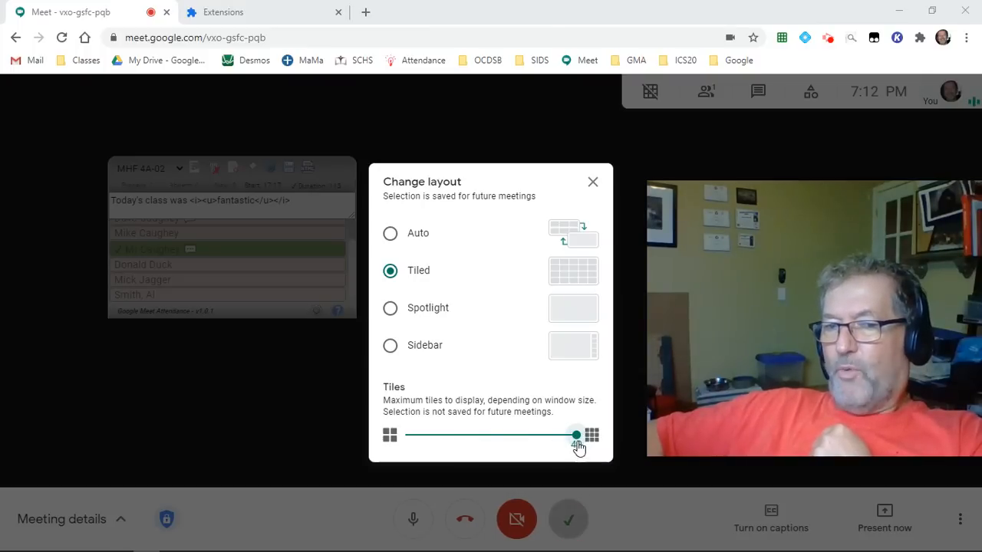
# Drag the tiles slider down to 16, then back up to 49.
pyautogui.moveTo(576, 436); pyautogui.dragTo(473, 436)
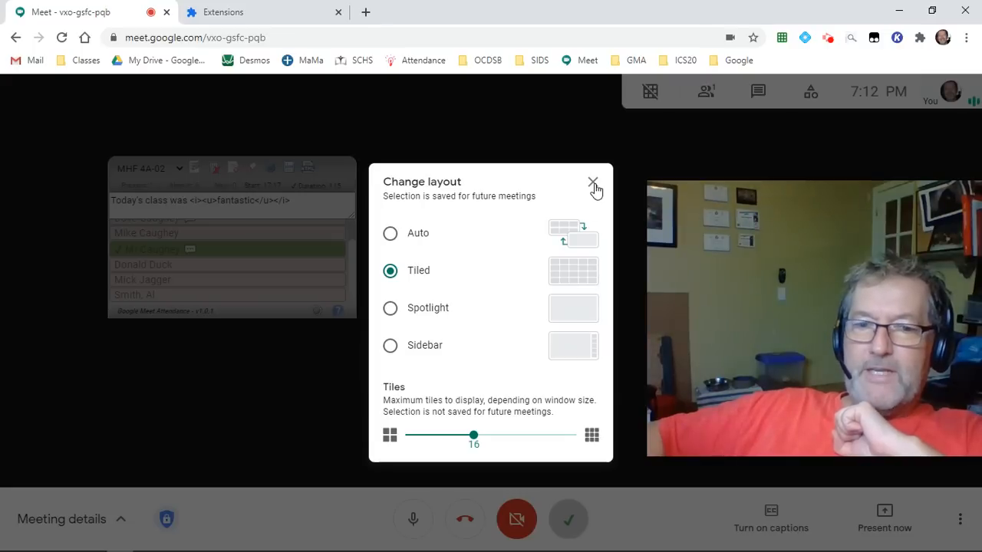
pyautogui.moveTo(472, 435); pyautogui.dragTo(576, 435)
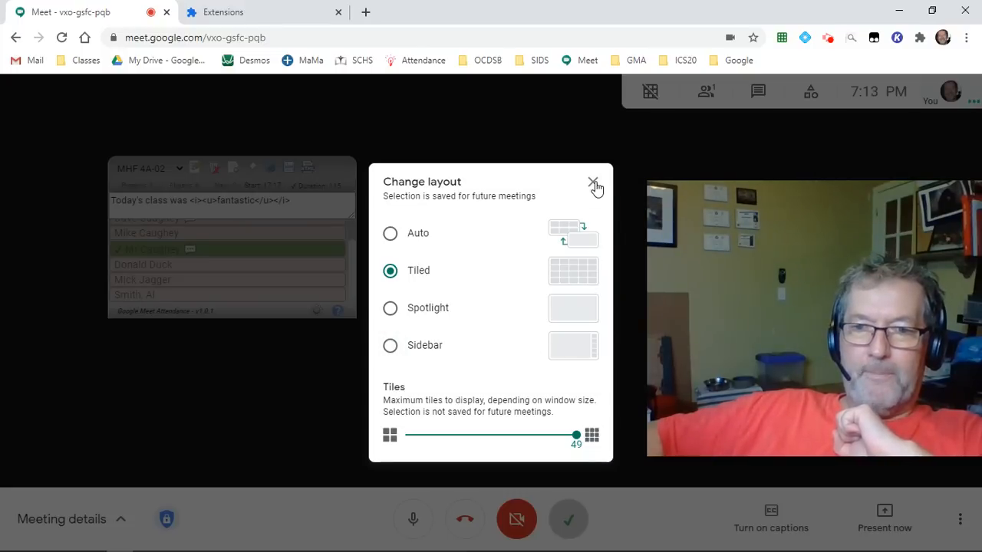
# Close the Change layout dialog, then open and dismiss the grid view extension's settings.
pyautogui.click(592, 186)
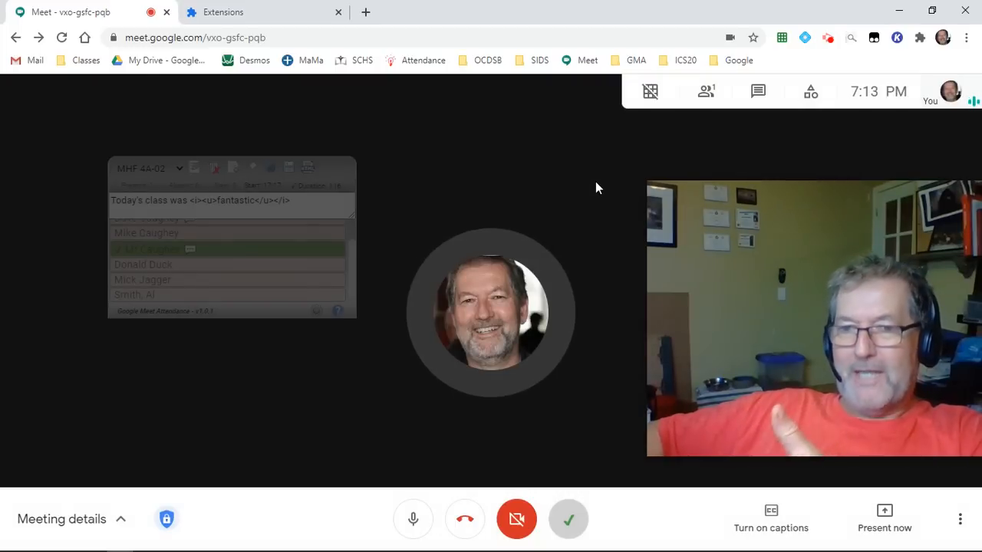
pyautogui.click(649, 91)
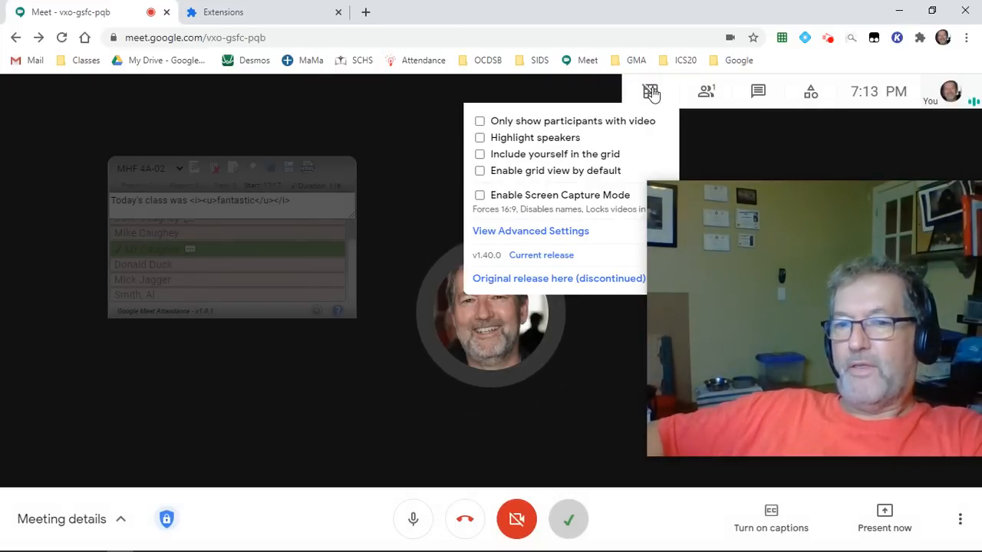
pyautogui.click(649, 91)
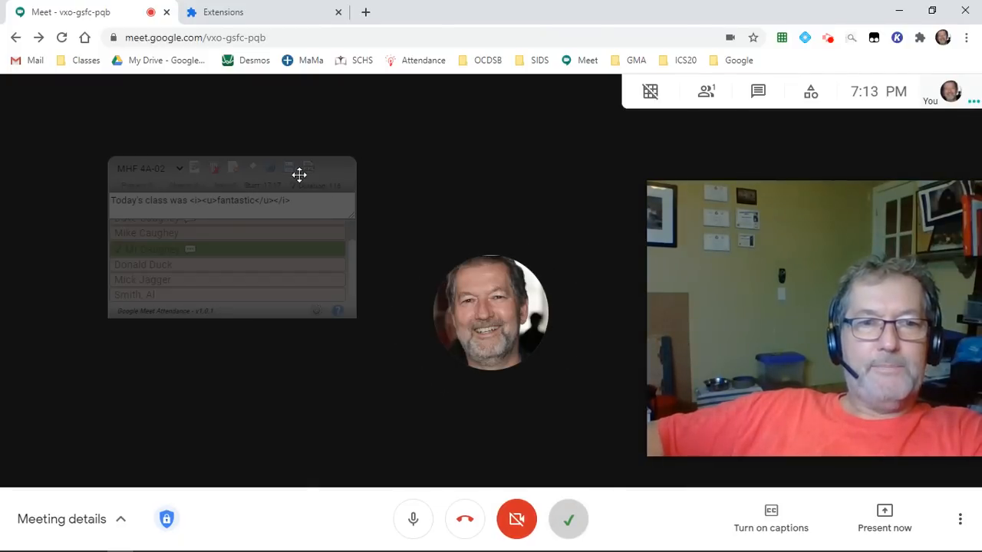
# Export MHF 4A-02 attendance as an HTML file, confirm it in Downloads, close Explorer.
pyautogui.click(308, 167)
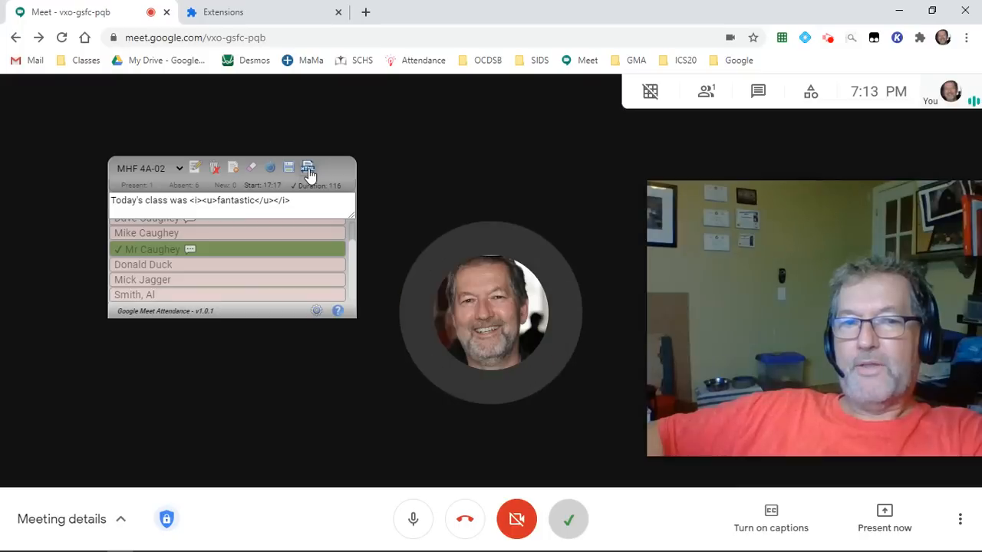
pyautogui.moveTo(307, 168)
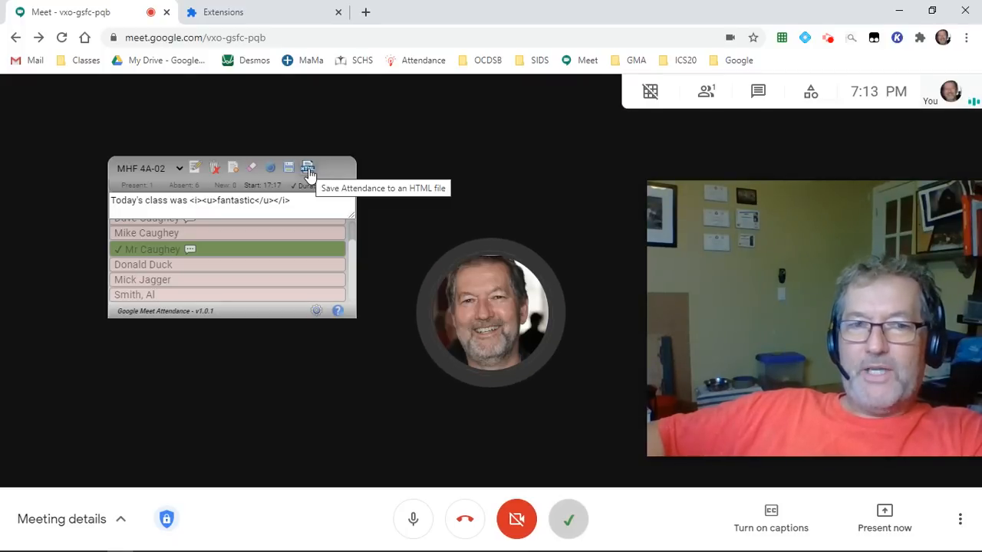
pyautogui.click(308, 167)
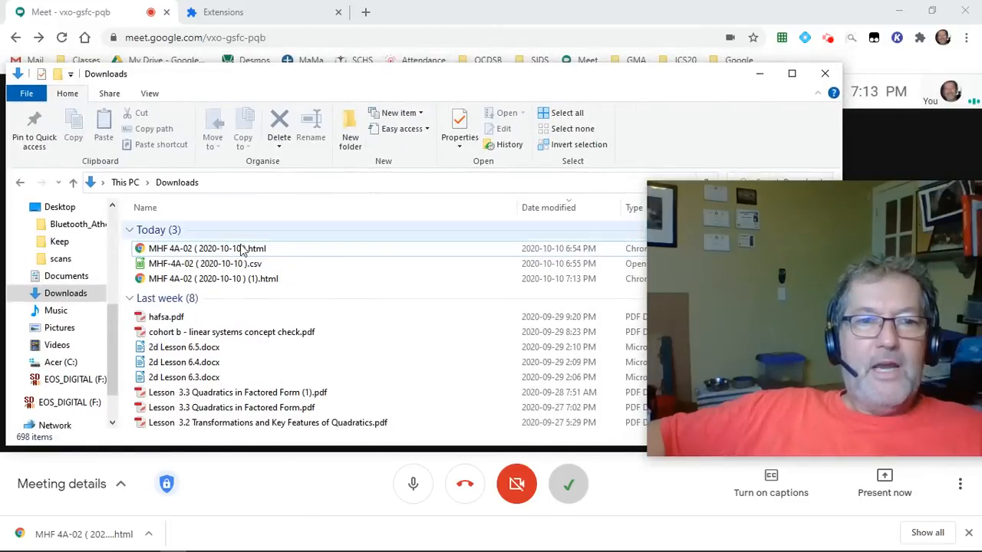
pyautogui.moveTo(212, 278)
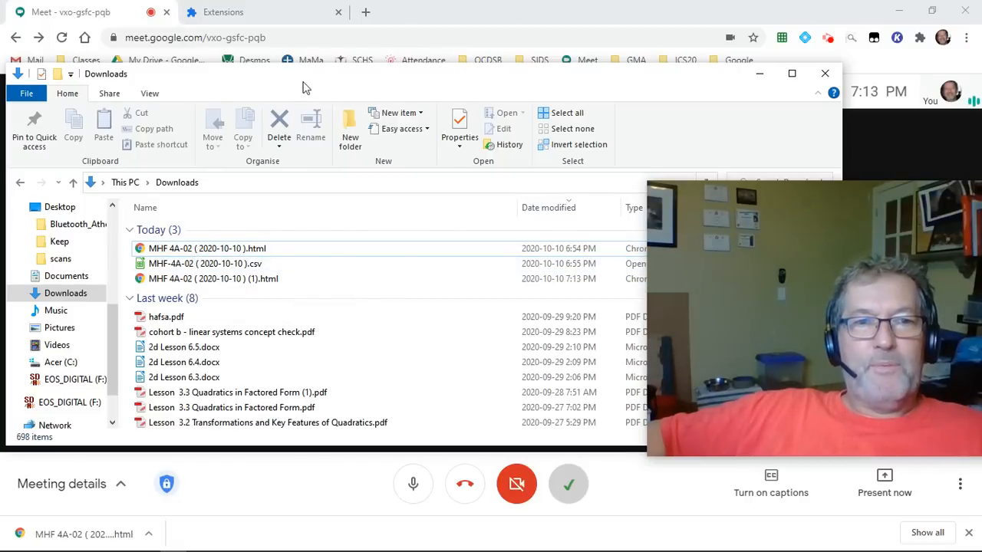
pyautogui.click(825, 73)
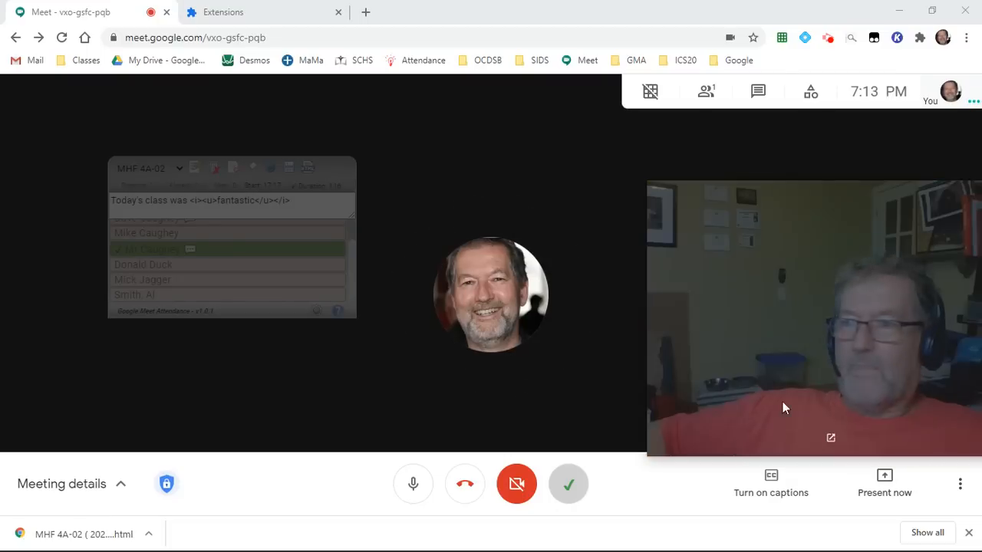
pyautogui.moveTo(67, 517)
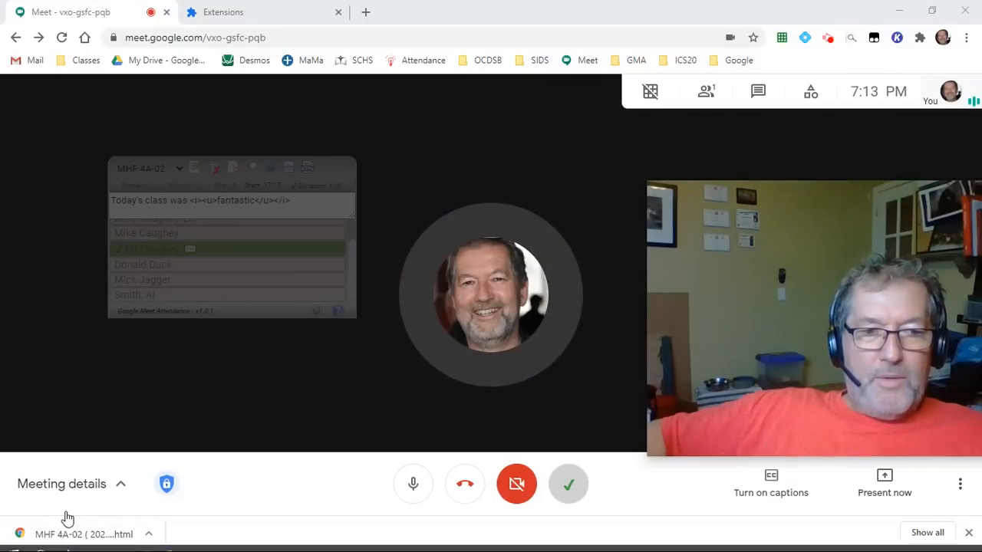
pyautogui.click(84, 533)
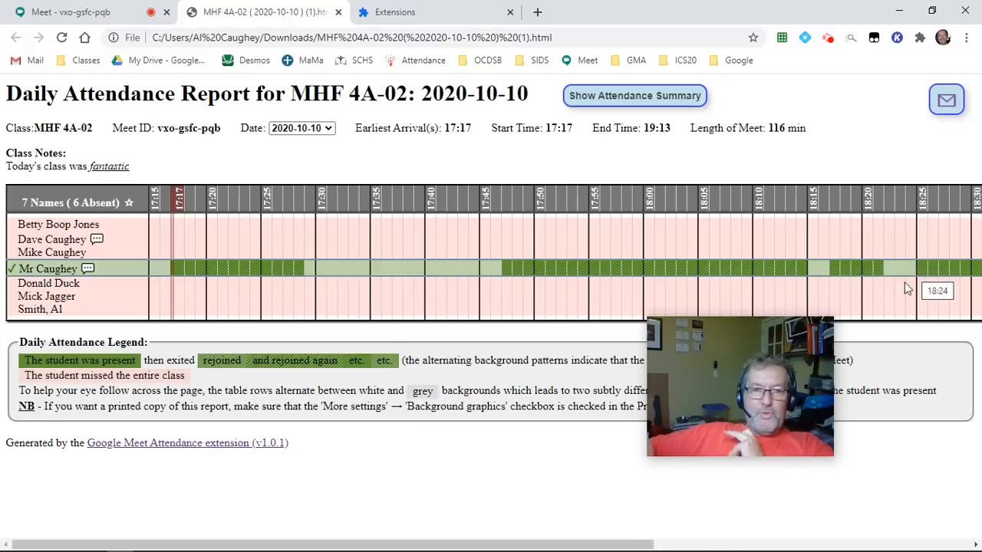
pyautogui.hscroll(3)
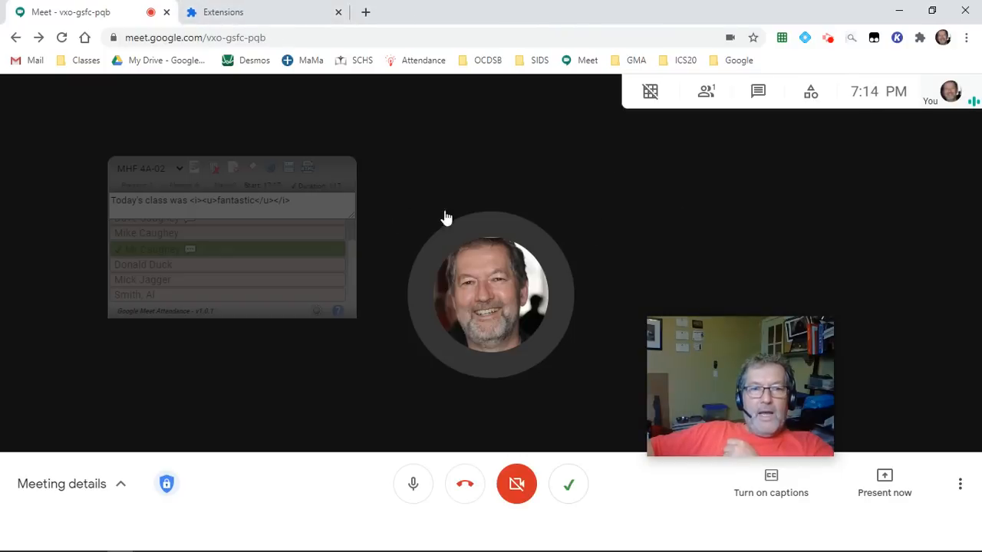
pyautogui.moveTo(289, 168)
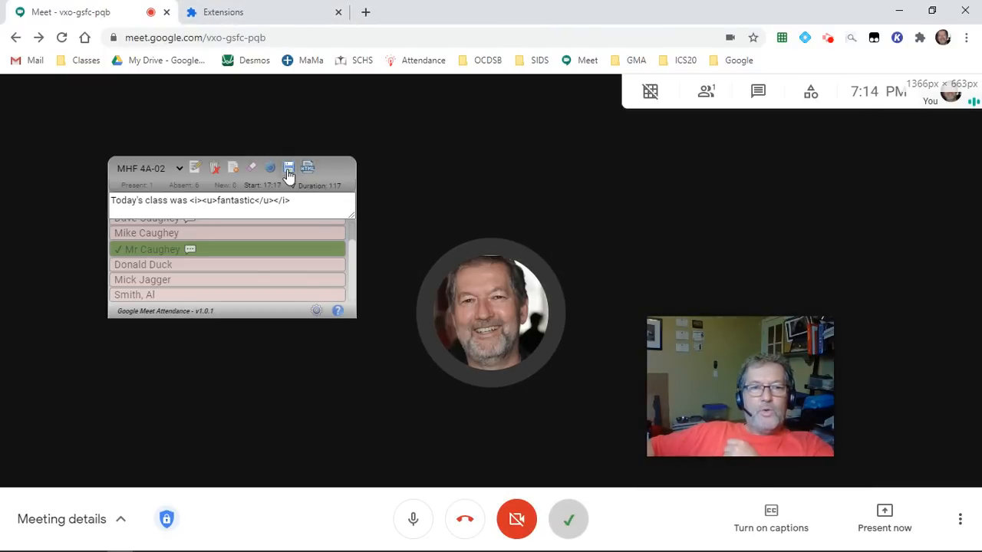
# Export the MHF 4A-02 attendance to a CSV file from the panel.
pyautogui.click(290, 168)
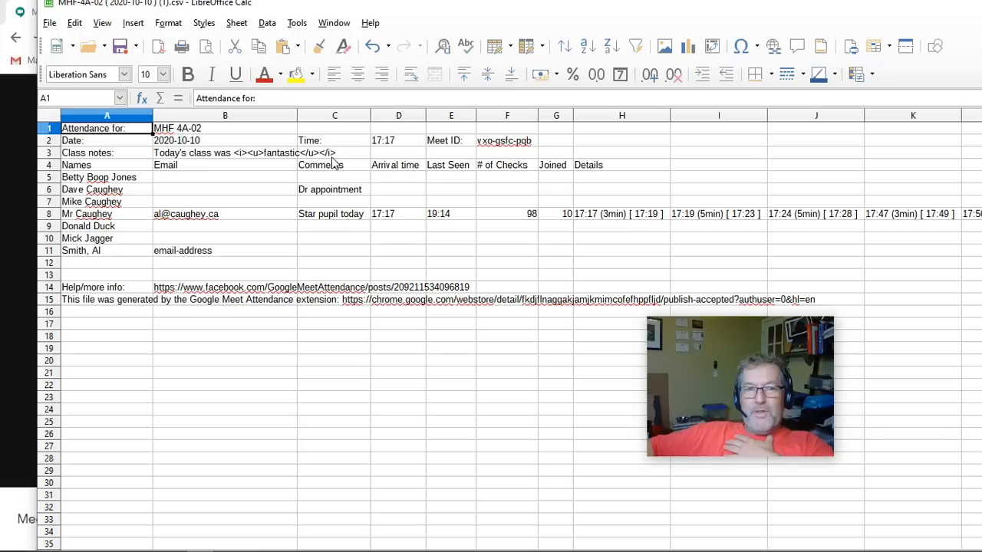
pyautogui.moveTo(99, 166)
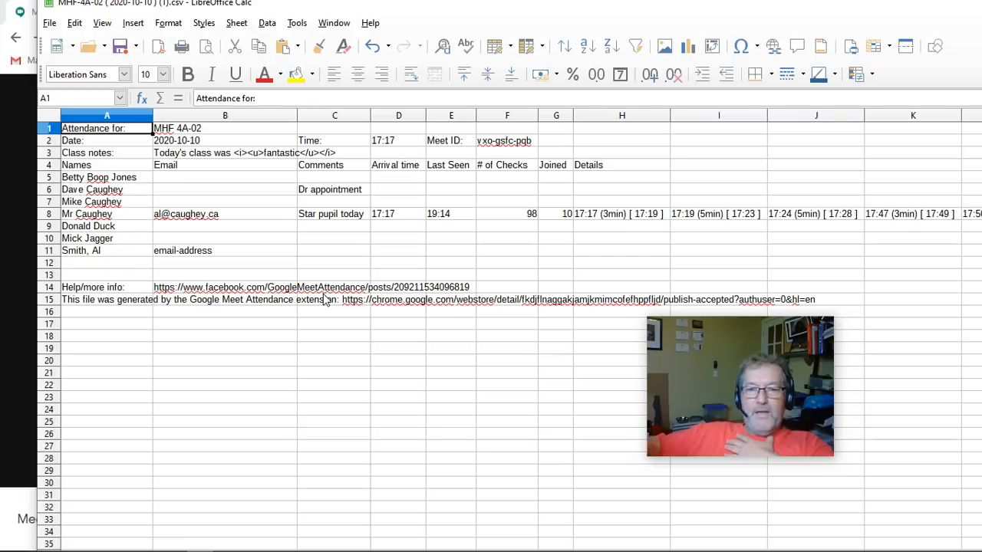
pyautogui.moveTo(394, 268)
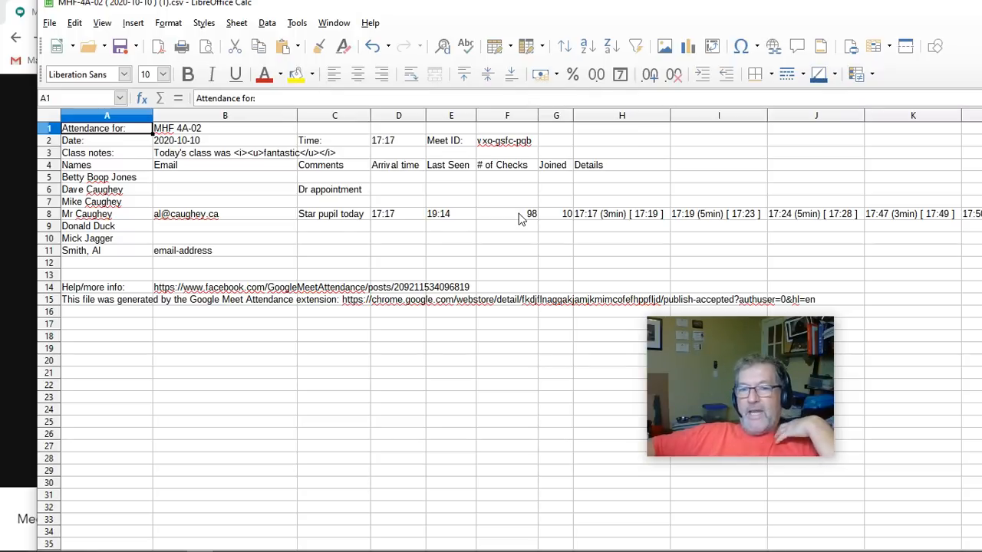
pyautogui.moveTo(558, 216)
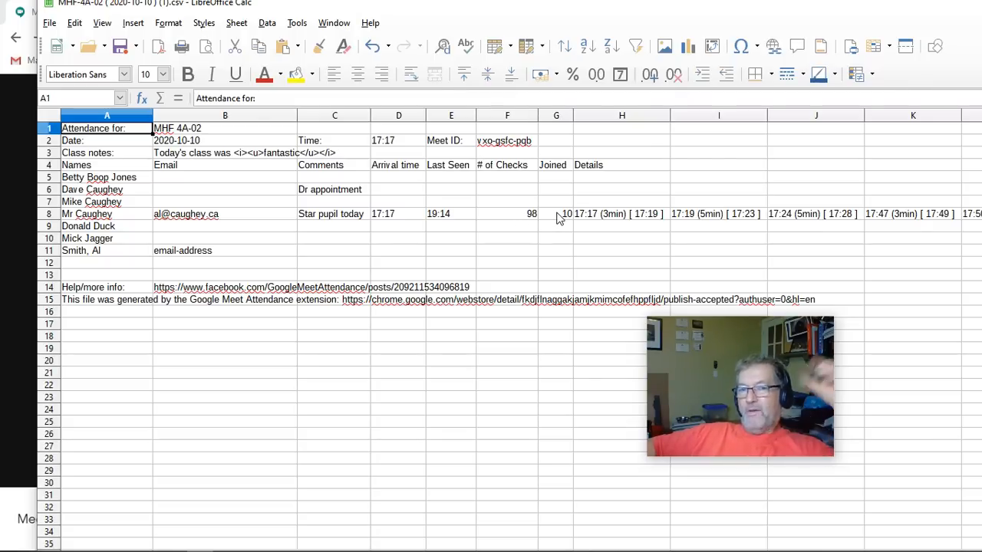
pyautogui.moveTo(591, 219)
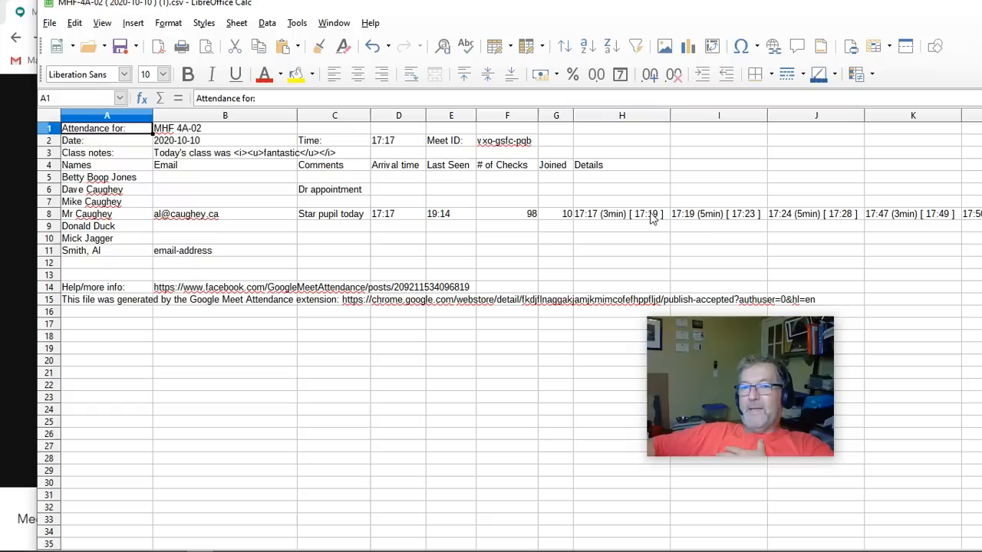
pyautogui.moveTo(760, 217)
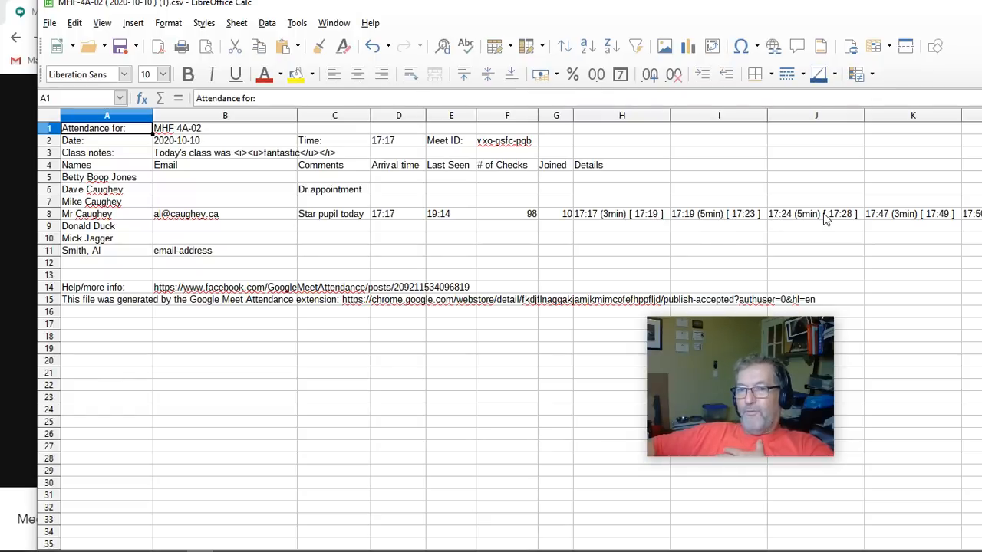
pyautogui.moveTo(879, 223)
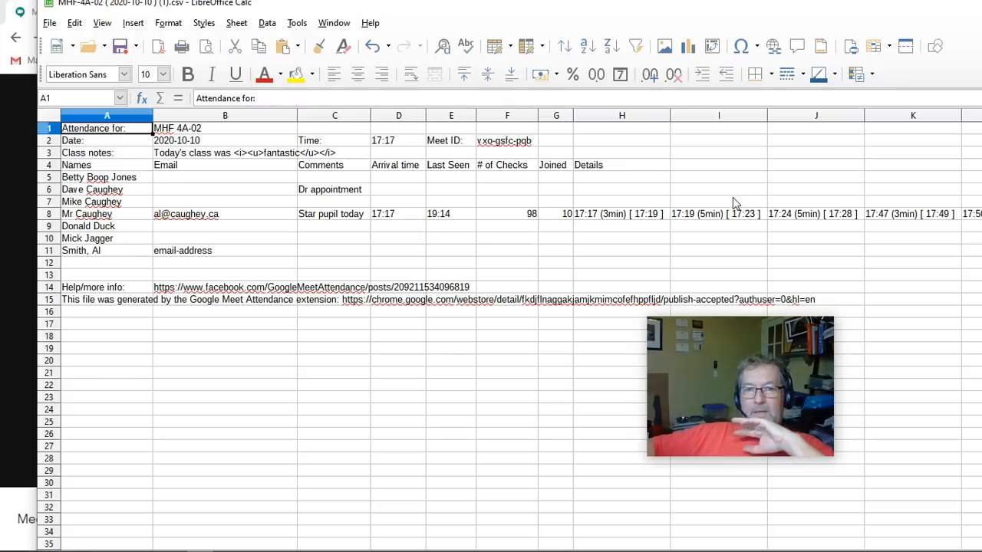
pyautogui.moveTo(223, 292)
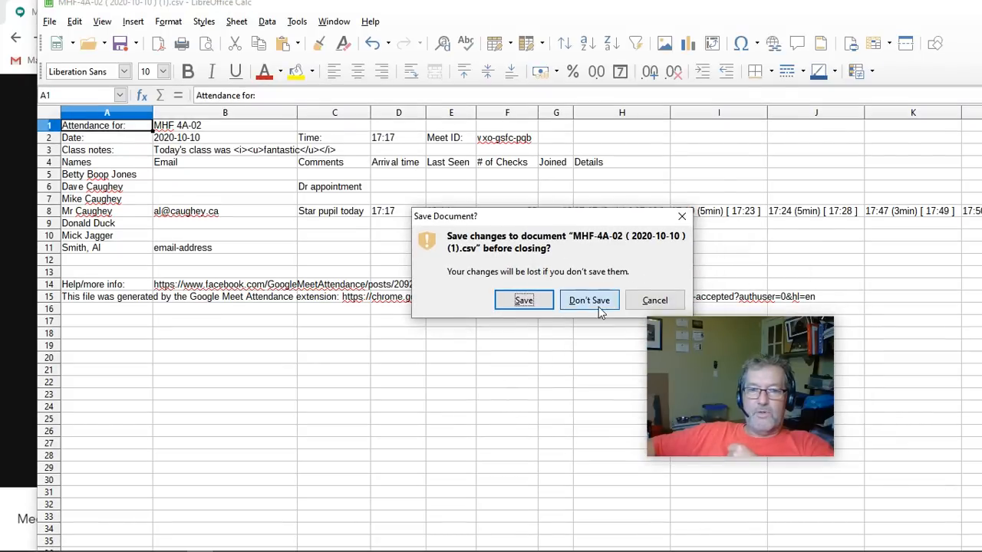
# Close the CSV attendance spreadsheet choosing Don't Save.
pyautogui.click(588, 300)
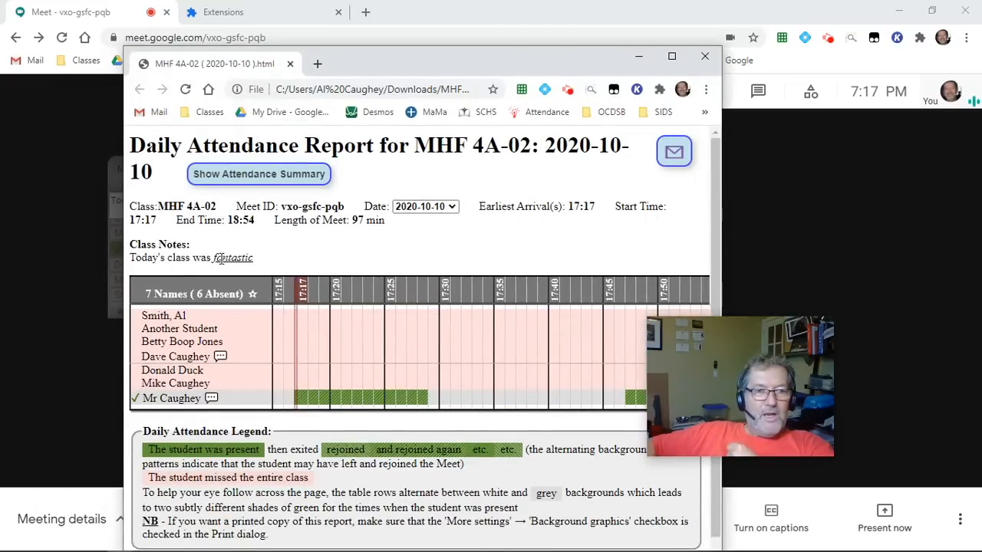
# Select 'fantastic' in the report's Class Notes, then close the HTML report window.
pyautogui.doubleClick(232, 257)
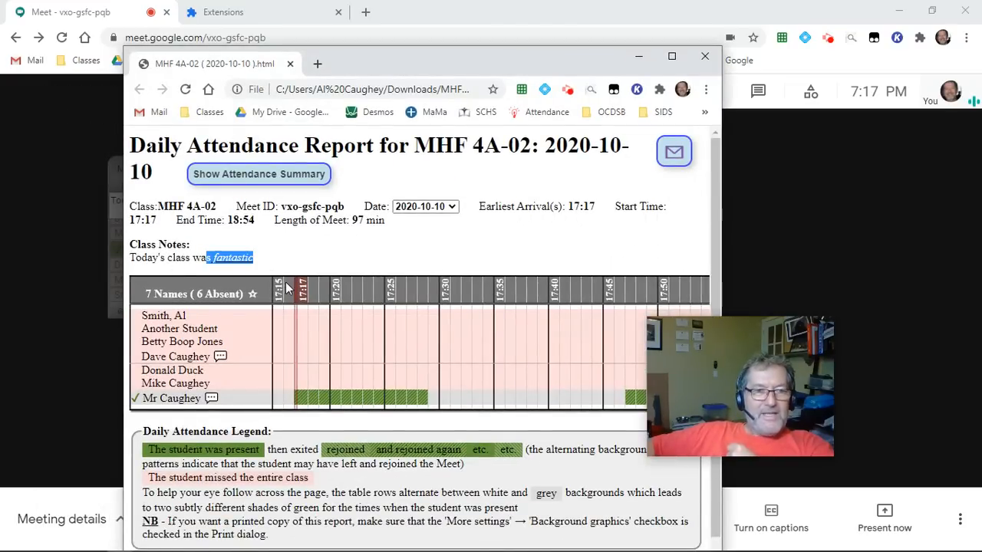
pyautogui.moveTo(338, 247)
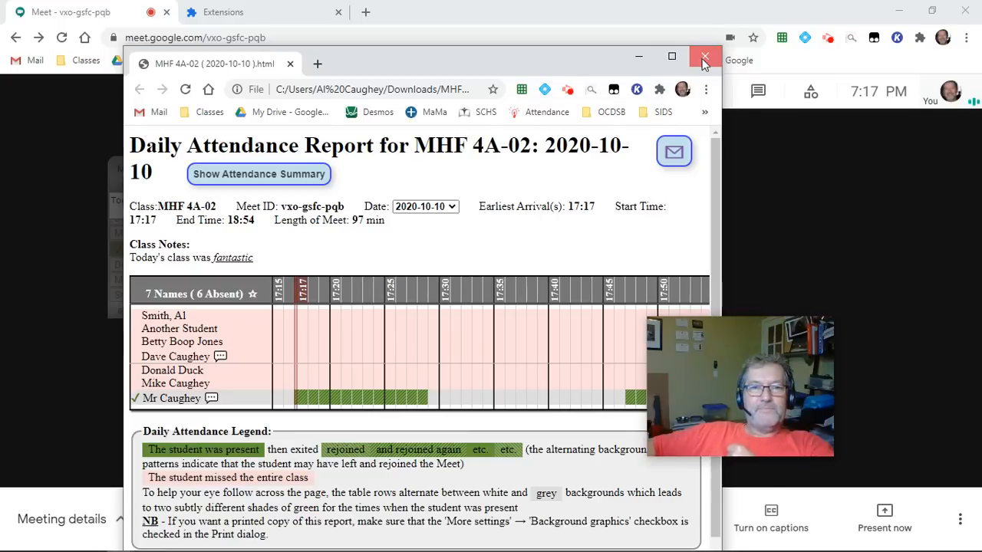
pyautogui.click(705, 56)
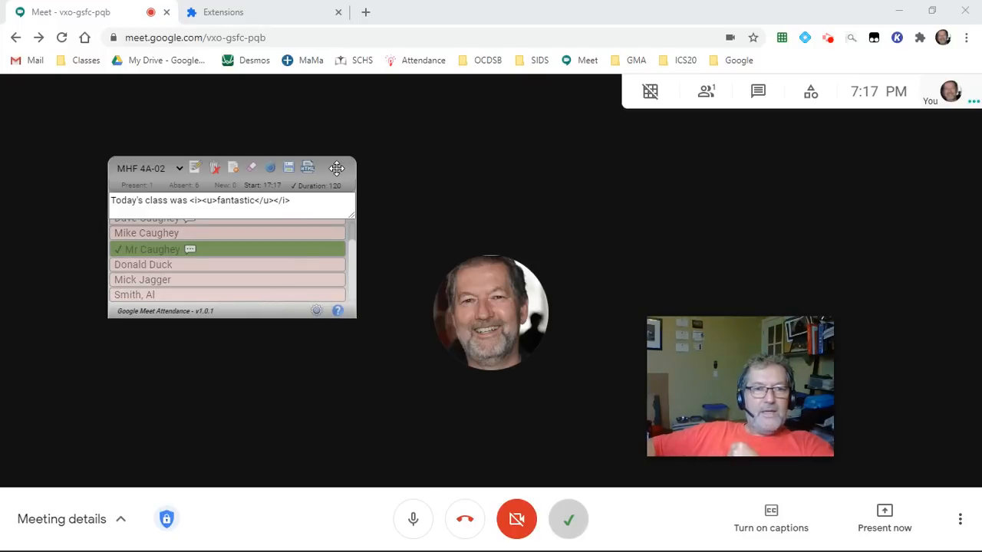
# Drag the MHF 4A-02 attendance panel slightly right and up.
pyautogui.moveTo(336, 168); pyautogui.dragTo(418, 146)
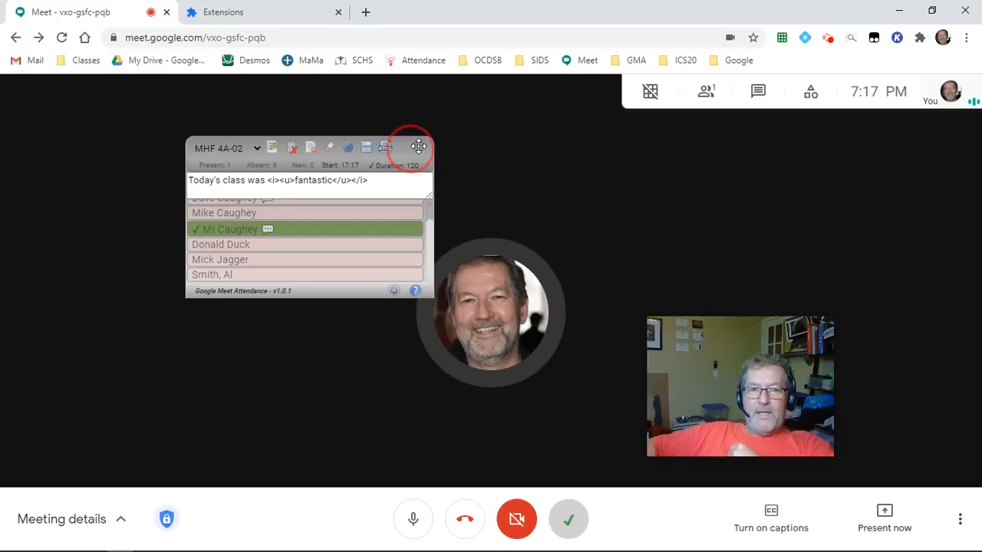